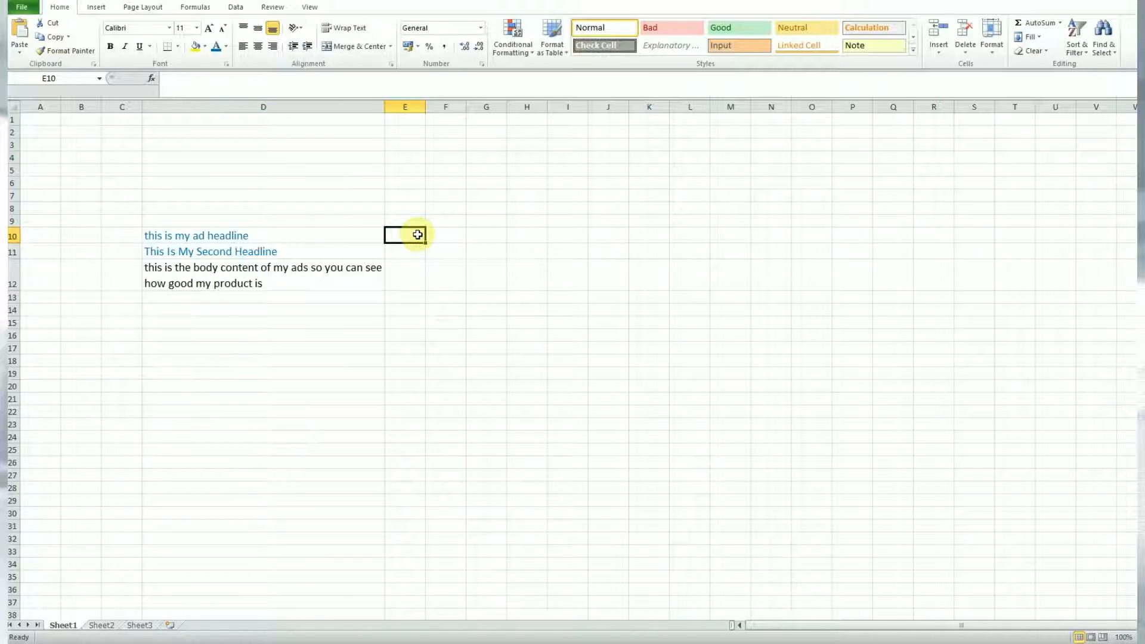
Step: Enter =UPPER(D10) in E10 to show the first headline in capitals
{"action": "type", "text": "=u"}
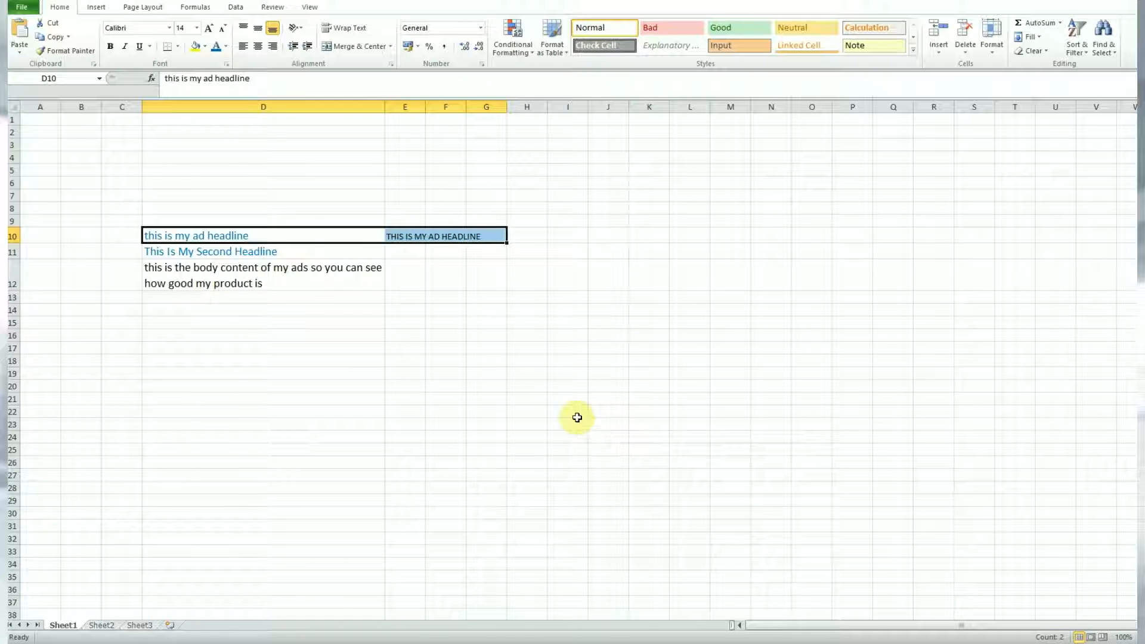
{"action": "mouse_move", "coordinate": [400, 321]}
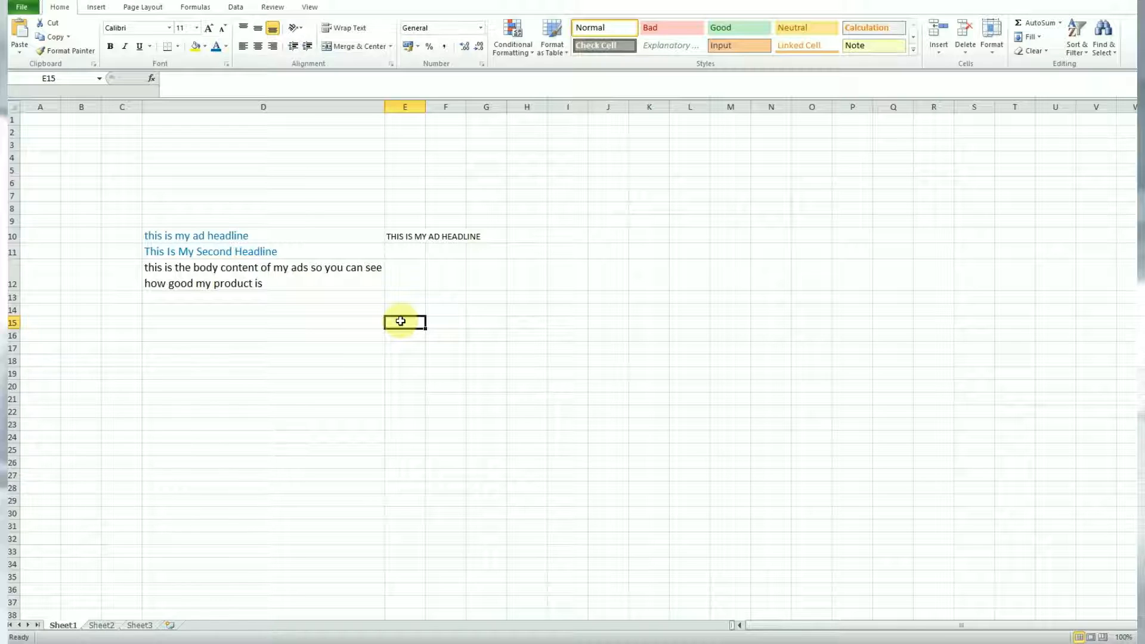
Step: Enter =LOWER(D11) in E11 for a lowercase second headline, then clear E10:E11
{"action": "left_click", "coordinate": [404, 237]}
{"action": "type", "text": "="}
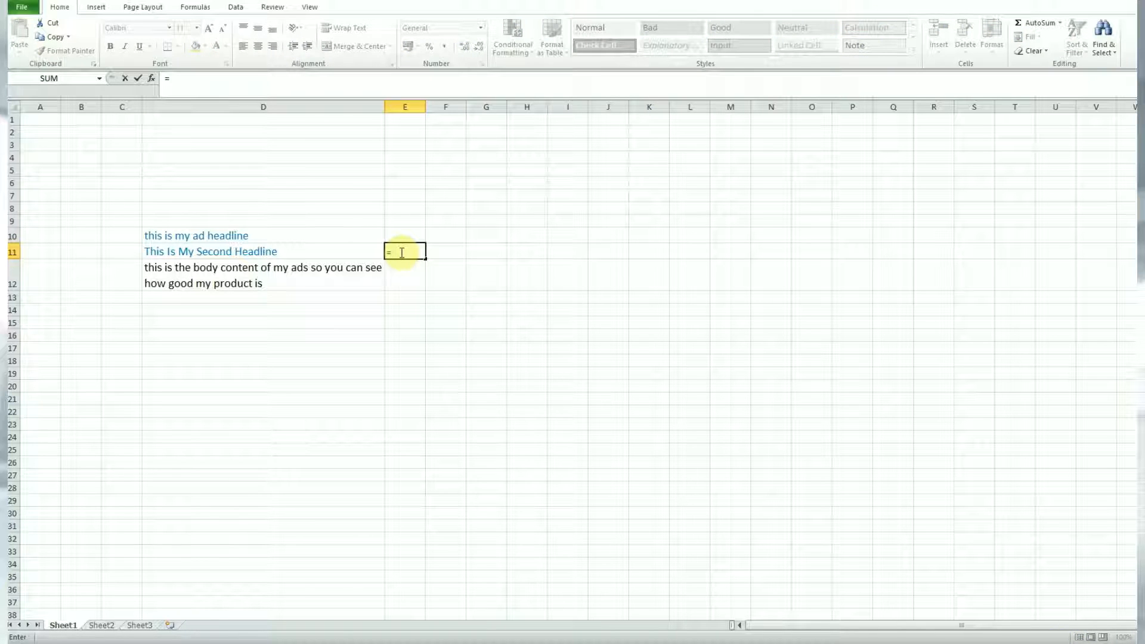
{"action": "type", "text": "lower"}
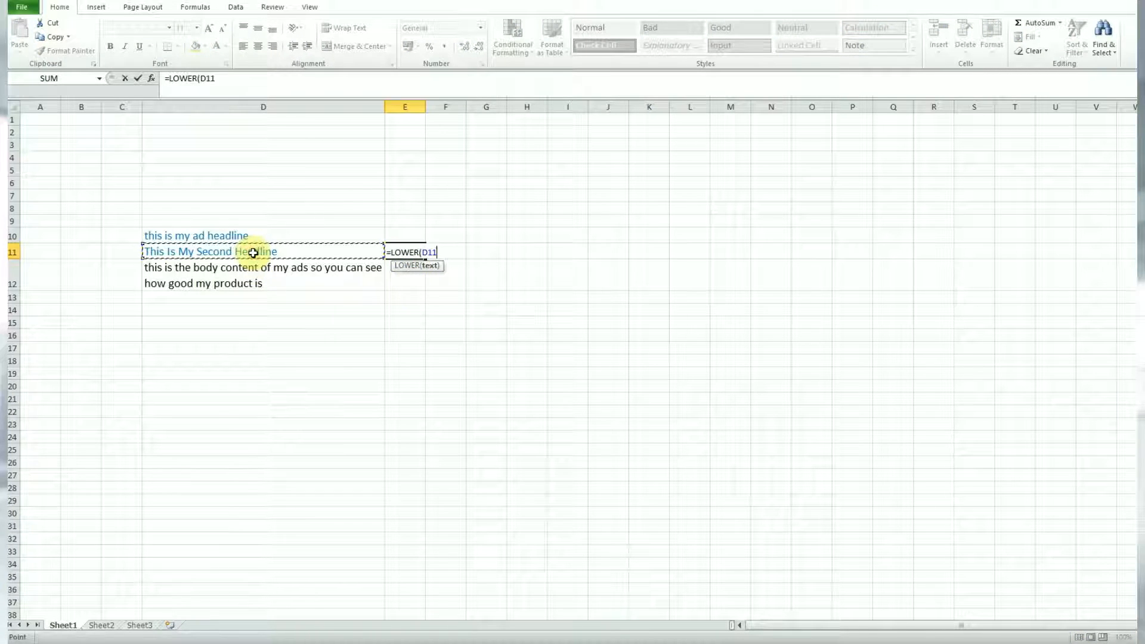
{"action": "key", "text": "enter"}
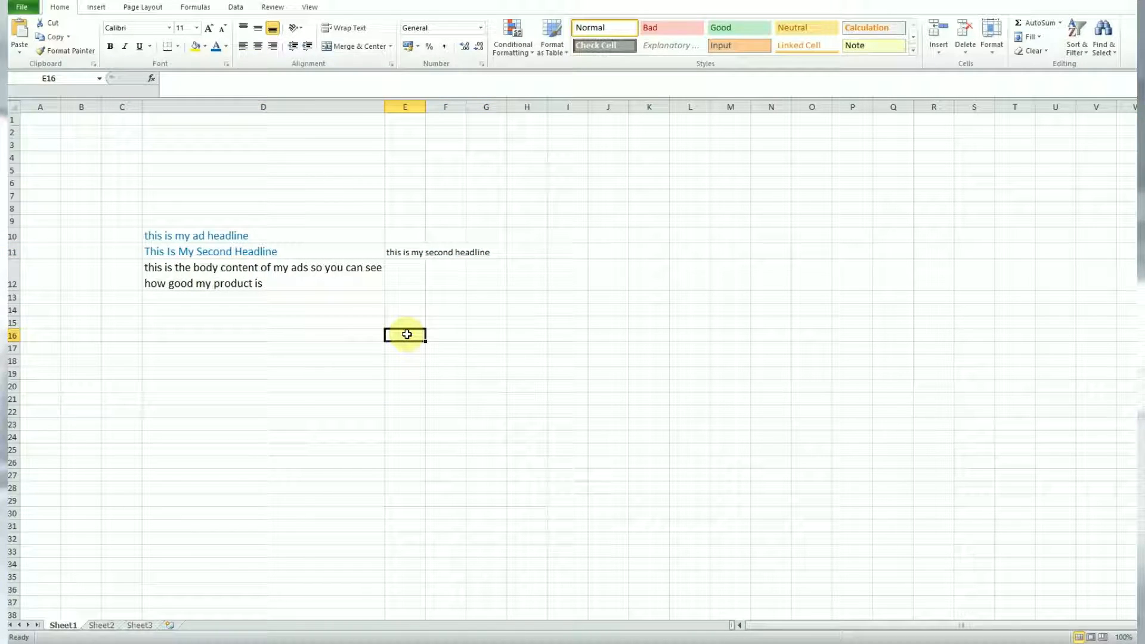
{"action": "mouse_move", "coordinate": [409, 244]}
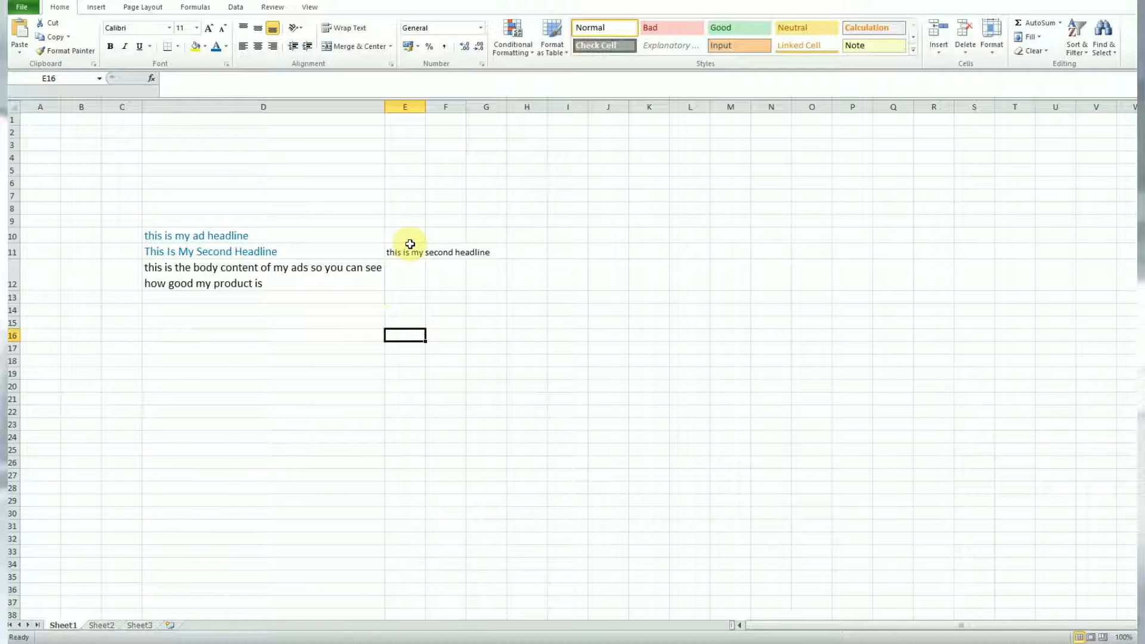
{"action": "left_click", "coordinate": [404, 252]}
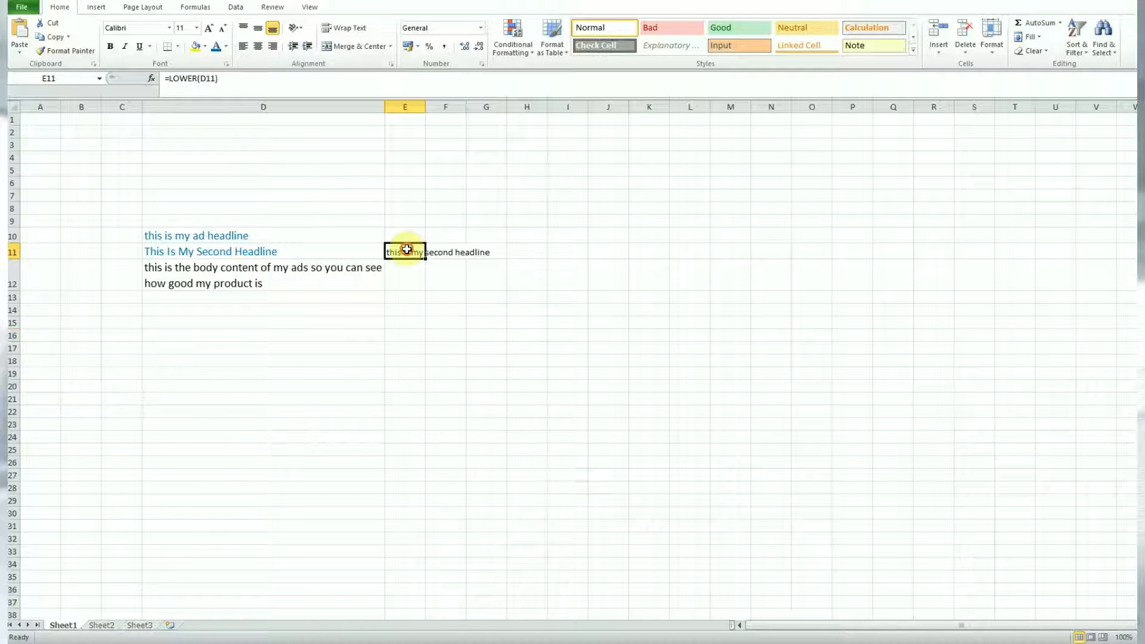
{"action": "left_click", "coordinate": [404, 236]}
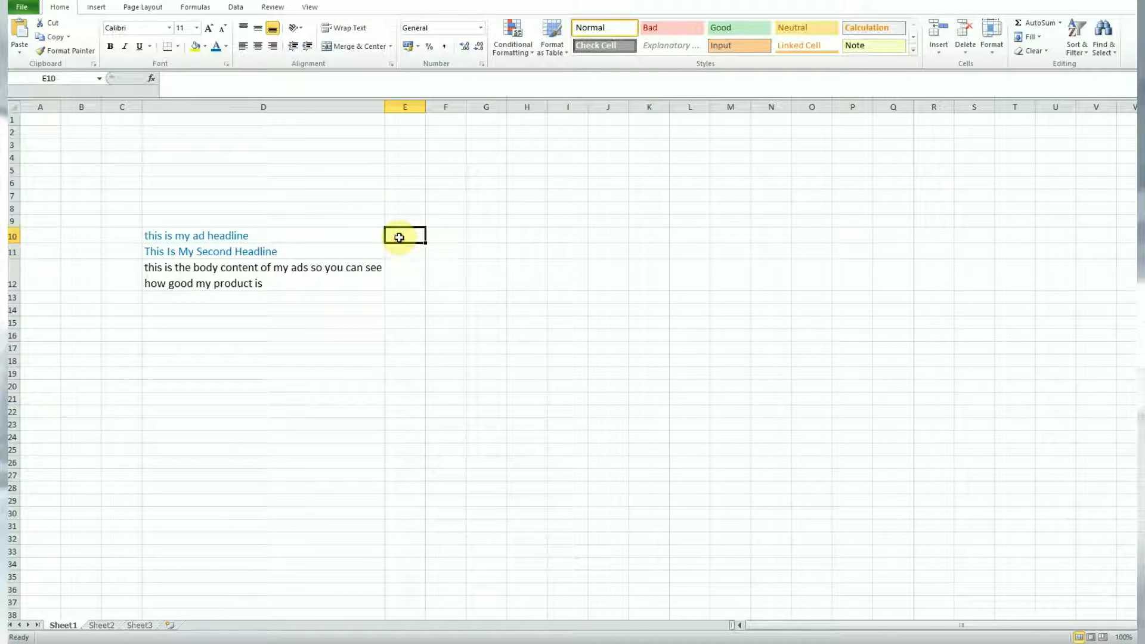
Step: Enter =PROPER(D10) in E10 so the first headline reads 'This Is My Headline'
{"action": "type", "text": "=prop"}
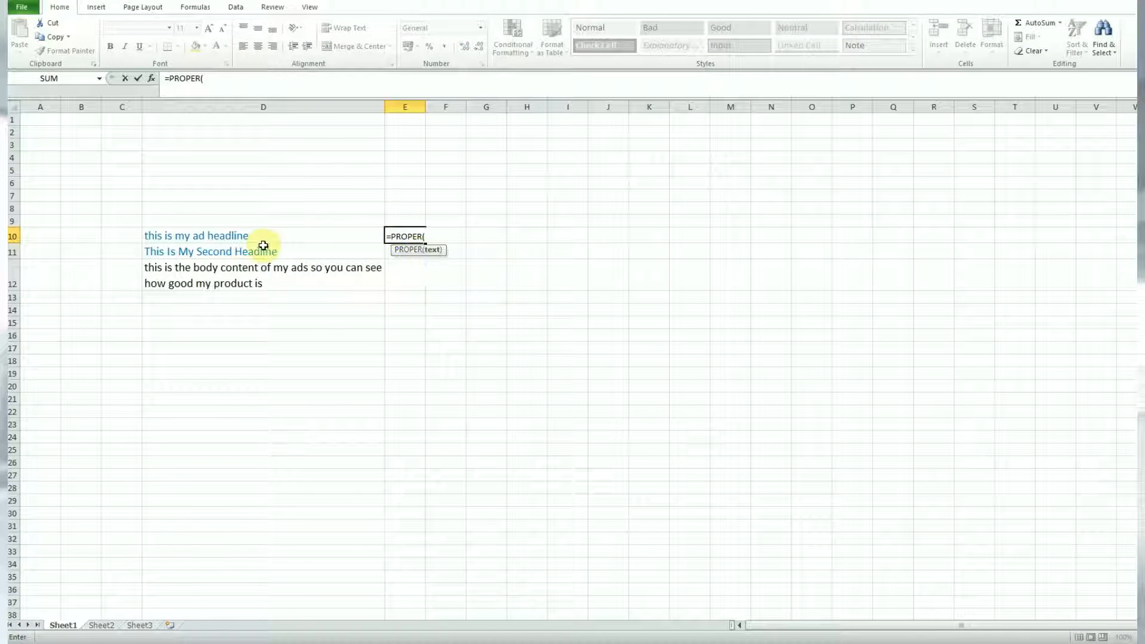
{"action": "left_click", "coordinate": [196, 235]}
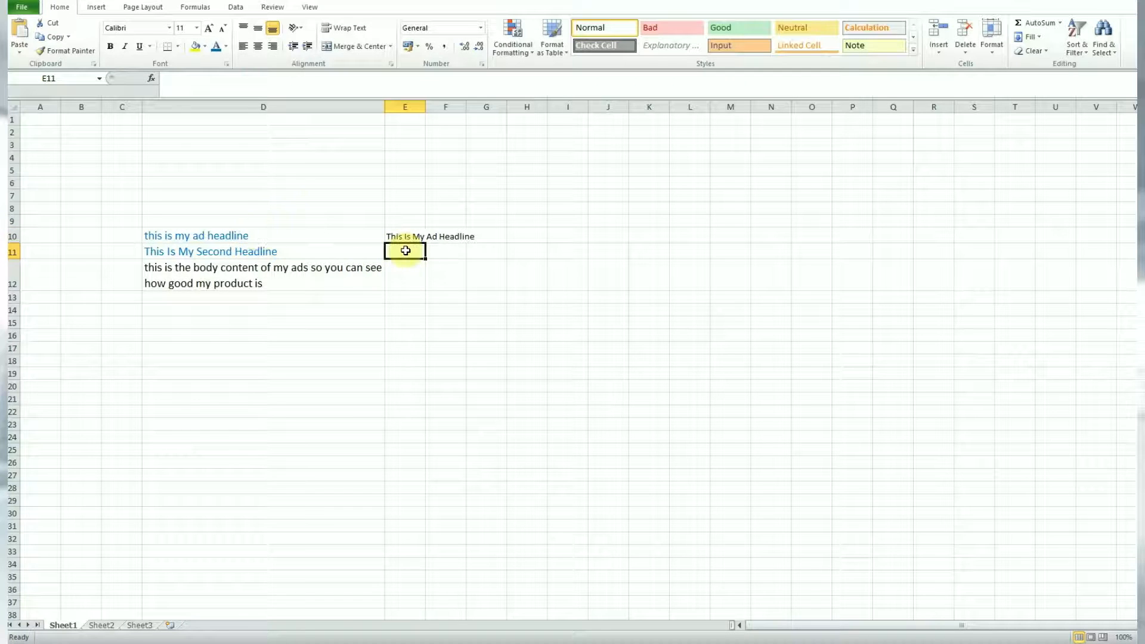
{"action": "left_click_drag", "start_coordinate": [147, 235], "coordinate": [453, 236]}
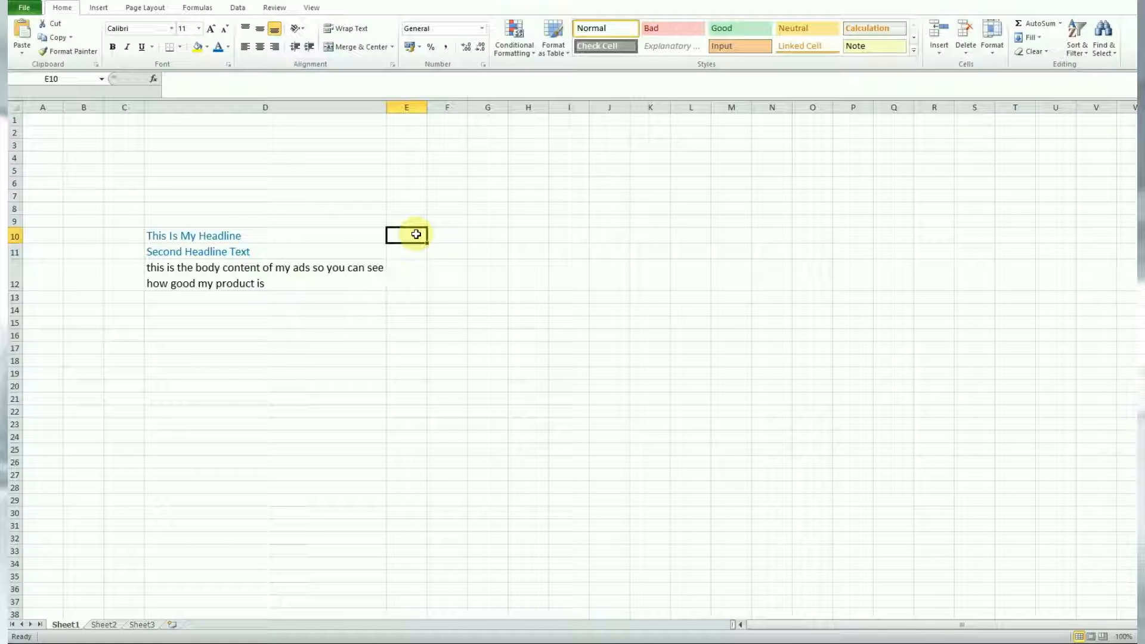
Step: Enter =LEN(D10) in E10 and fill down to E12, giving 19, 20 and 72
{"action": "type", "text": "=len"}
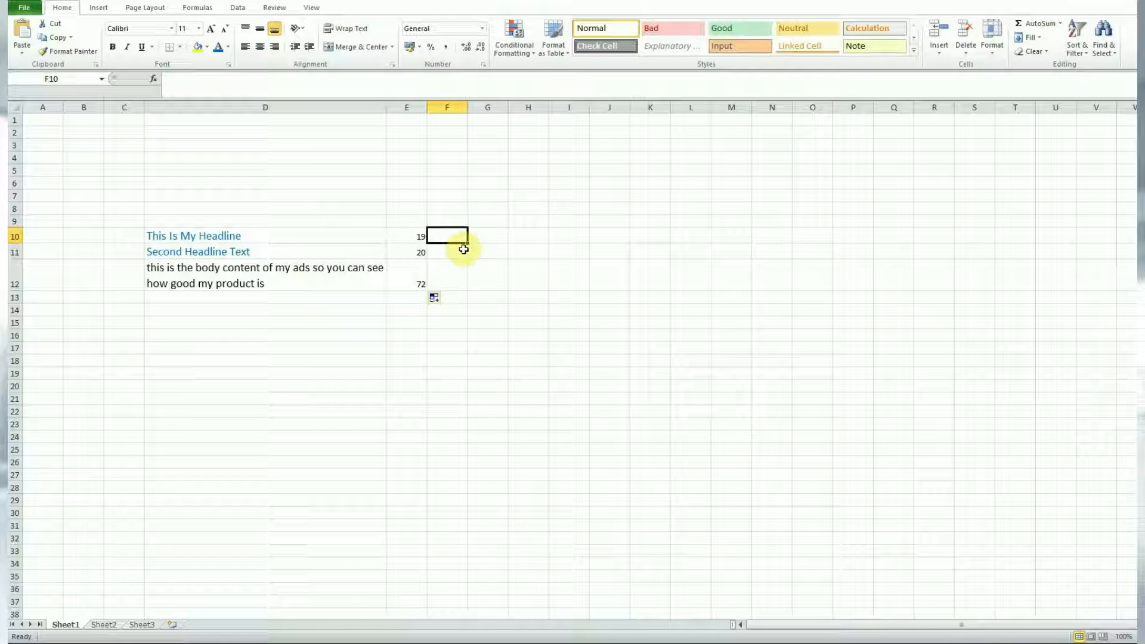
{"action": "mouse_move", "coordinate": [456, 252]}
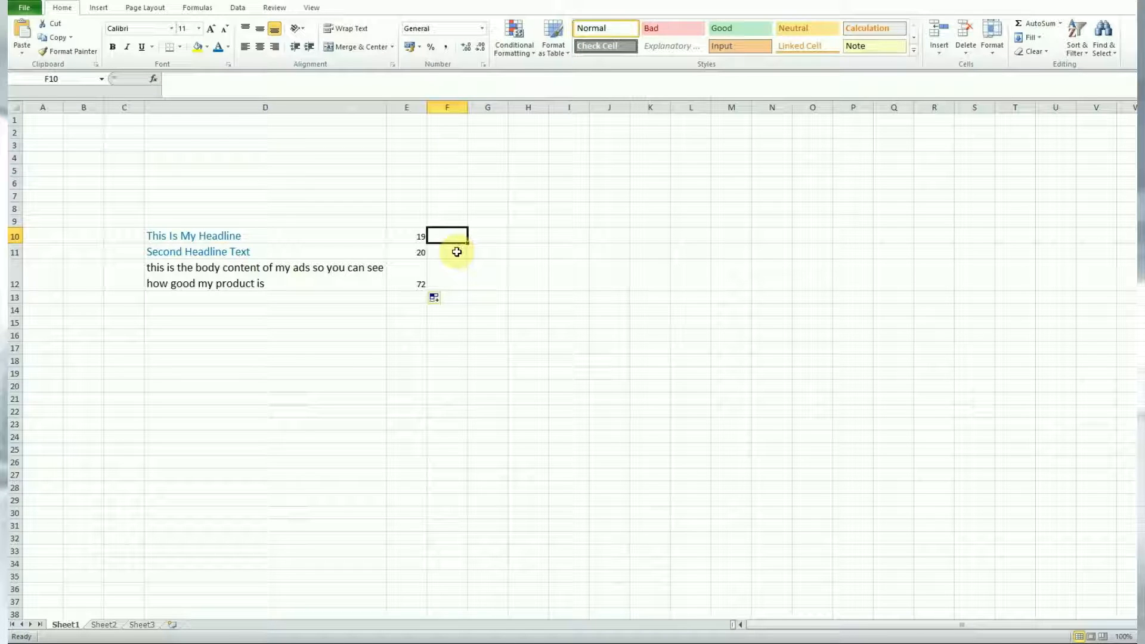
{"action": "left_click", "coordinate": [447, 276]}
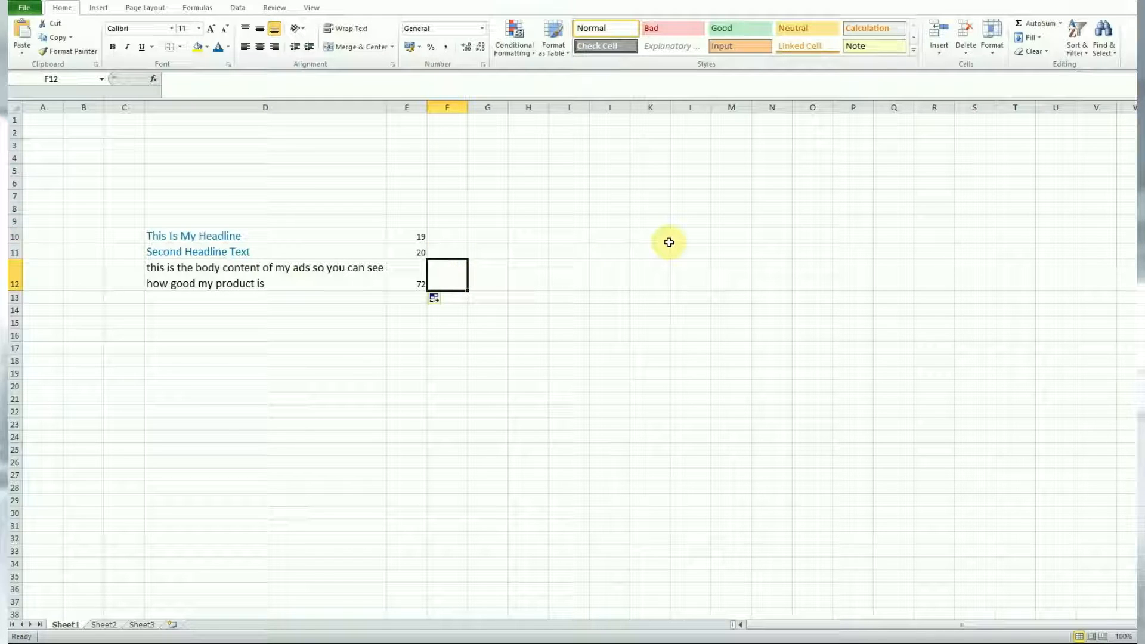
{"action": "mouse_move", "coordinate": [435, 231]}
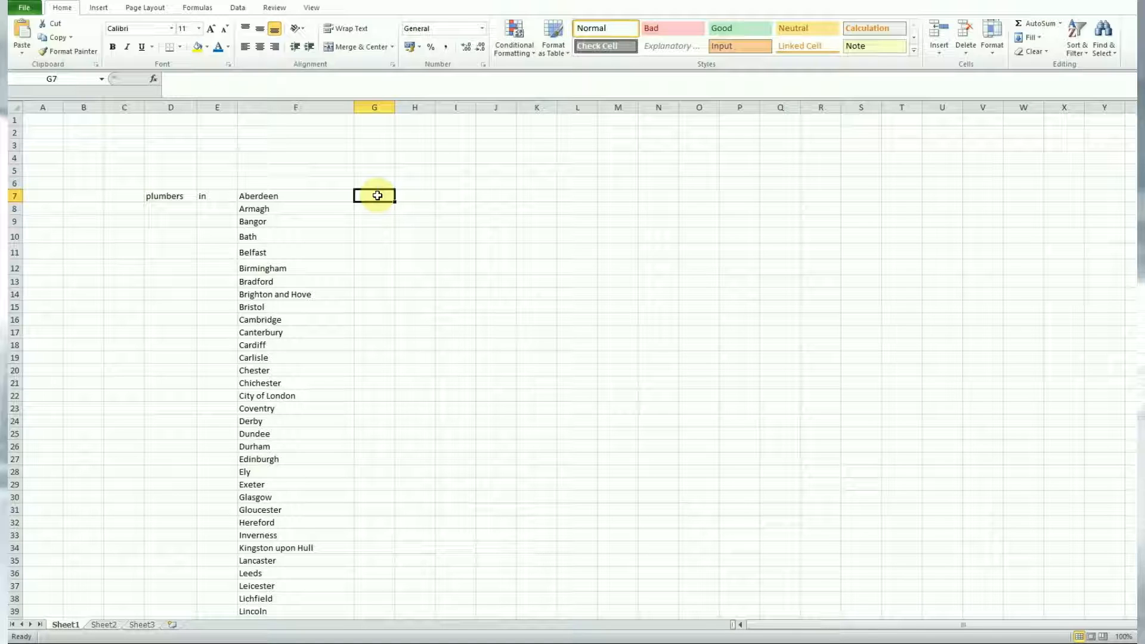
Step: Build =CONCATENATE("+",D7," +",E7," +",F7) in G7 to produce '+plumbers +in +Aberdeen'
{"action": "type", "text": "="}
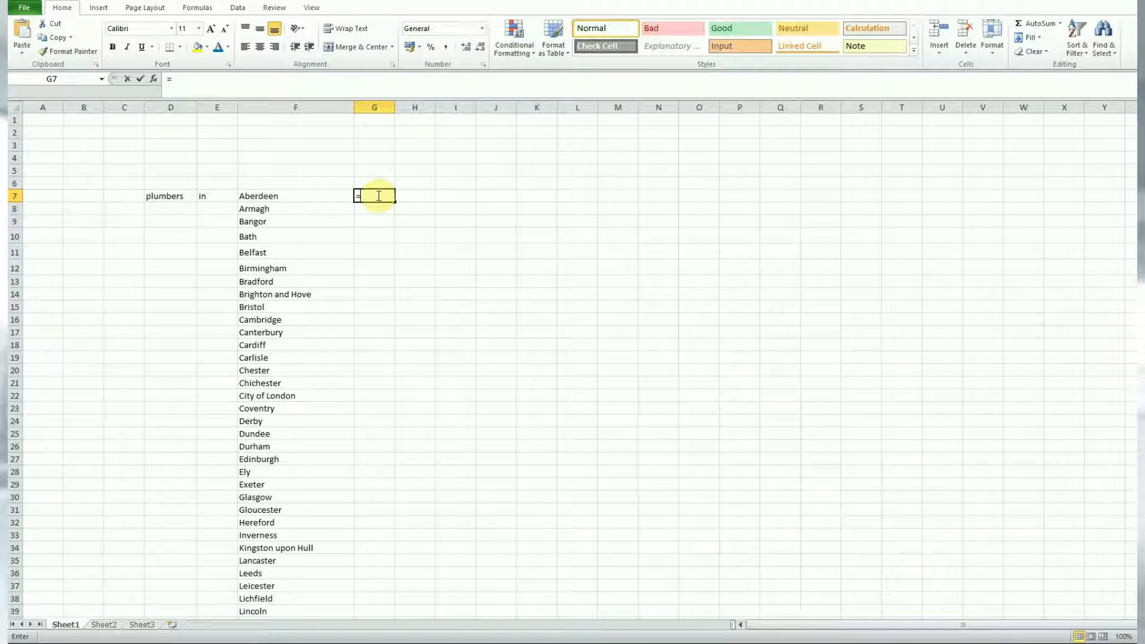
{"action": "type", "text": "conc"}
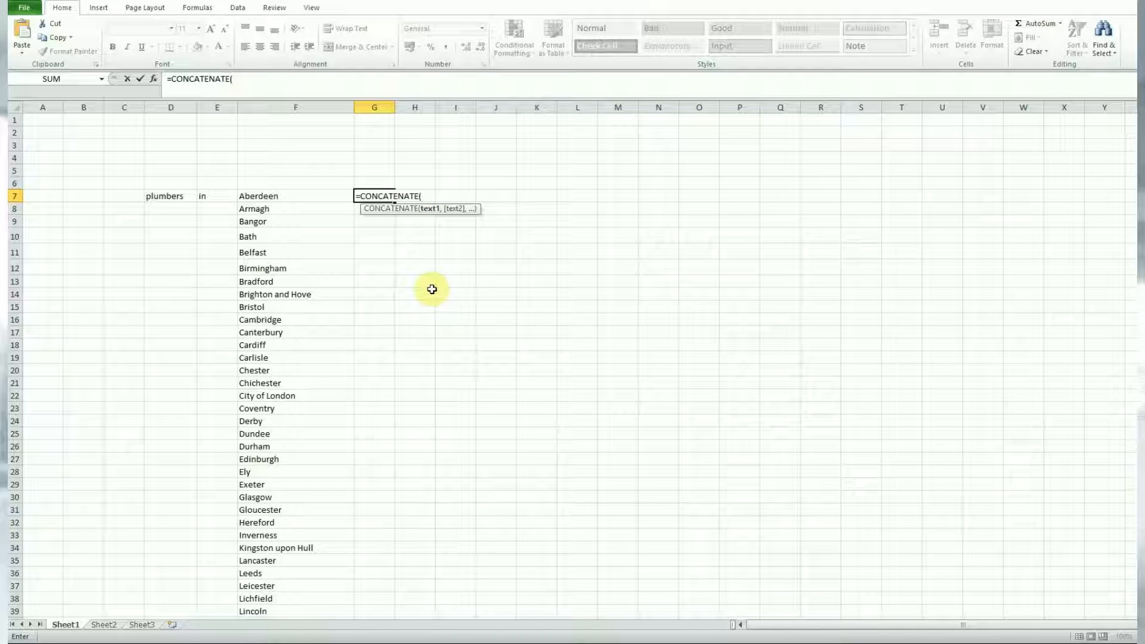
{"action": "type", "text": "\"+"}
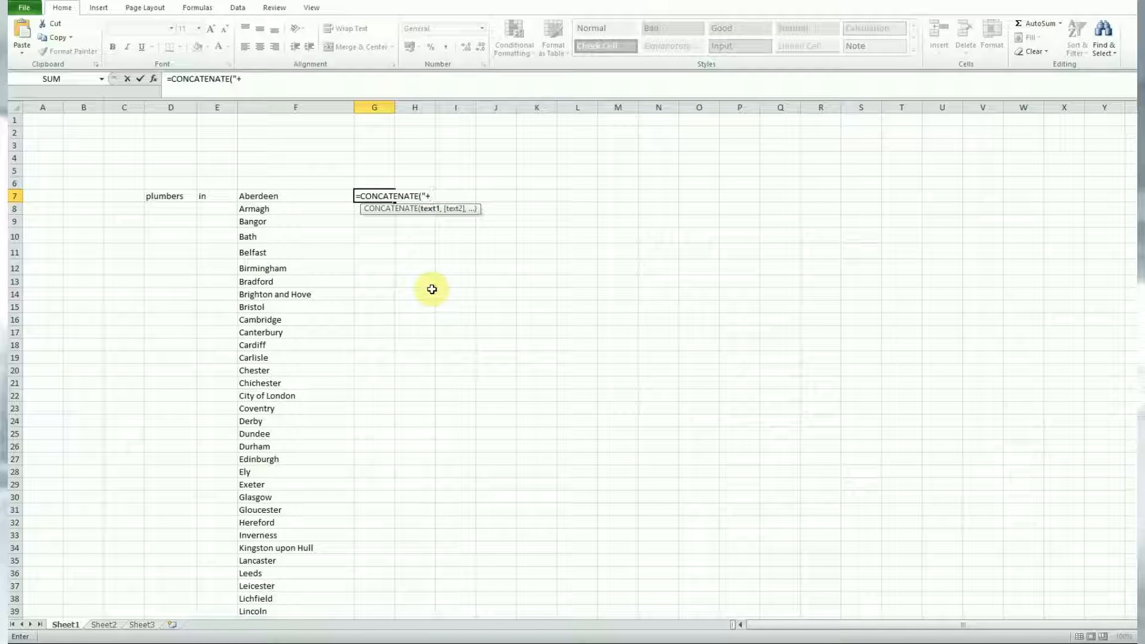
{"action": "type", "text": "\","}
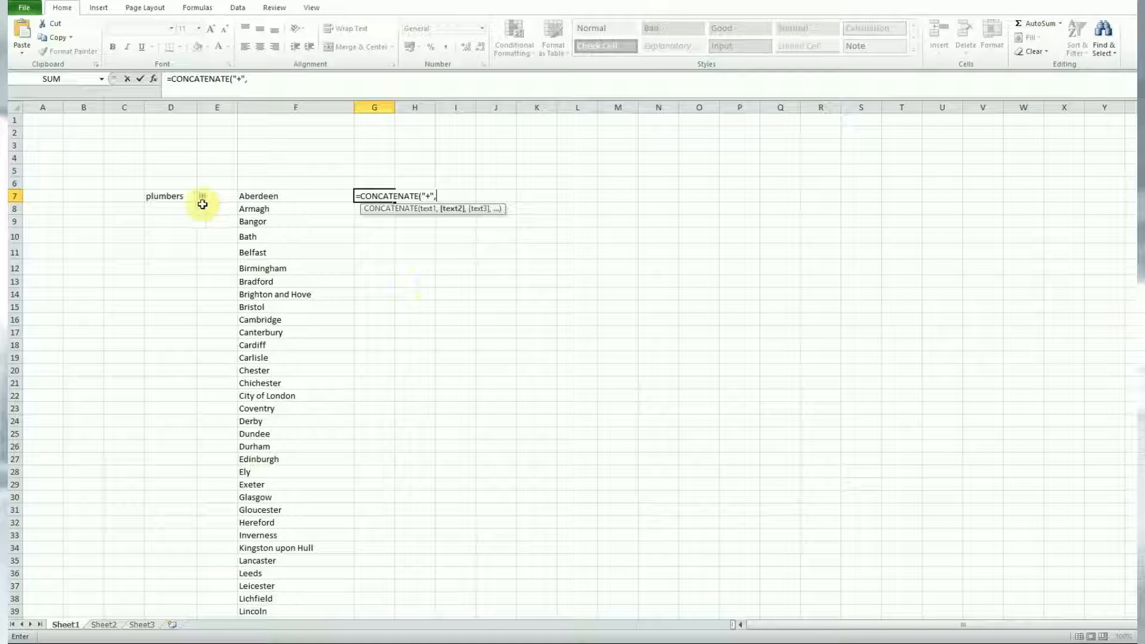
{"action": "left_click", "coordinate": [172, 196]}
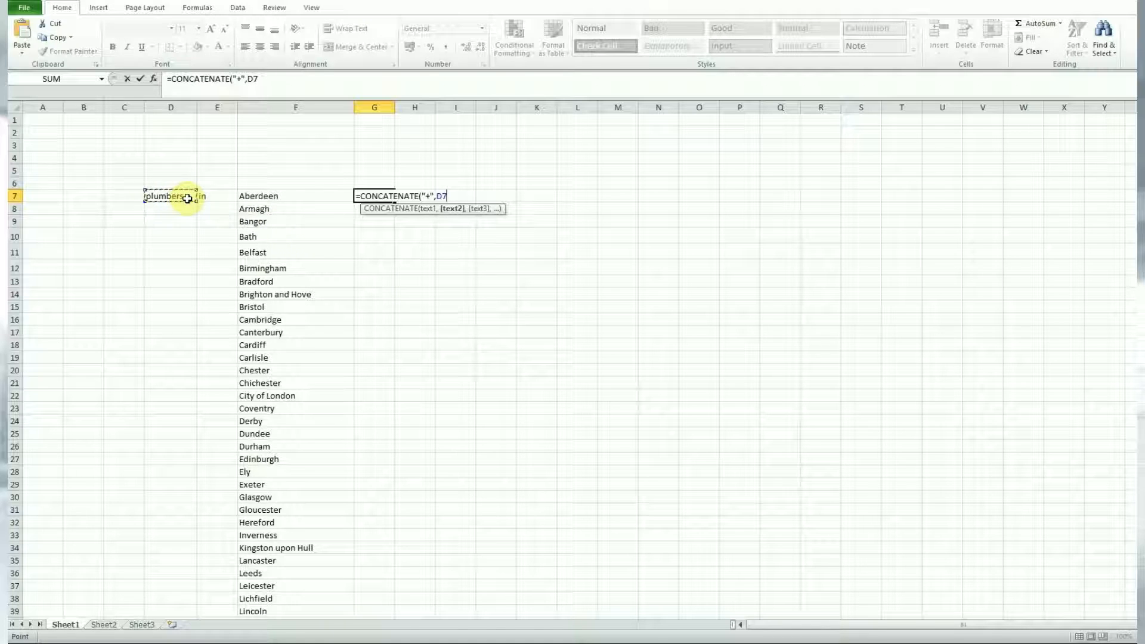
{"action": "type", "text": ","}
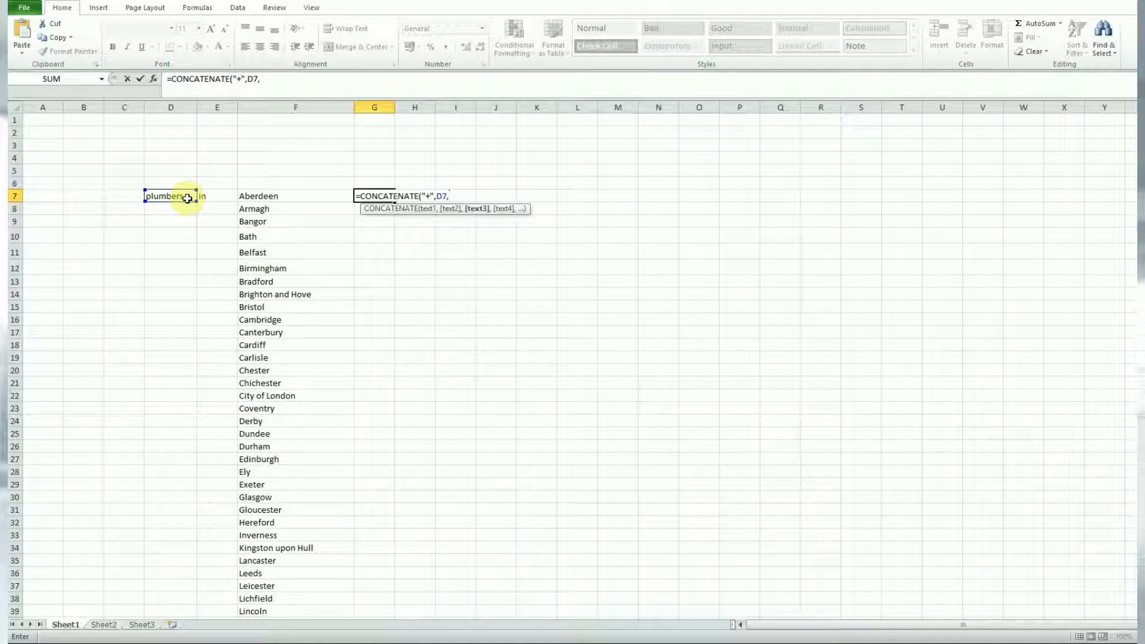
{"action": "type", "text": "\""}
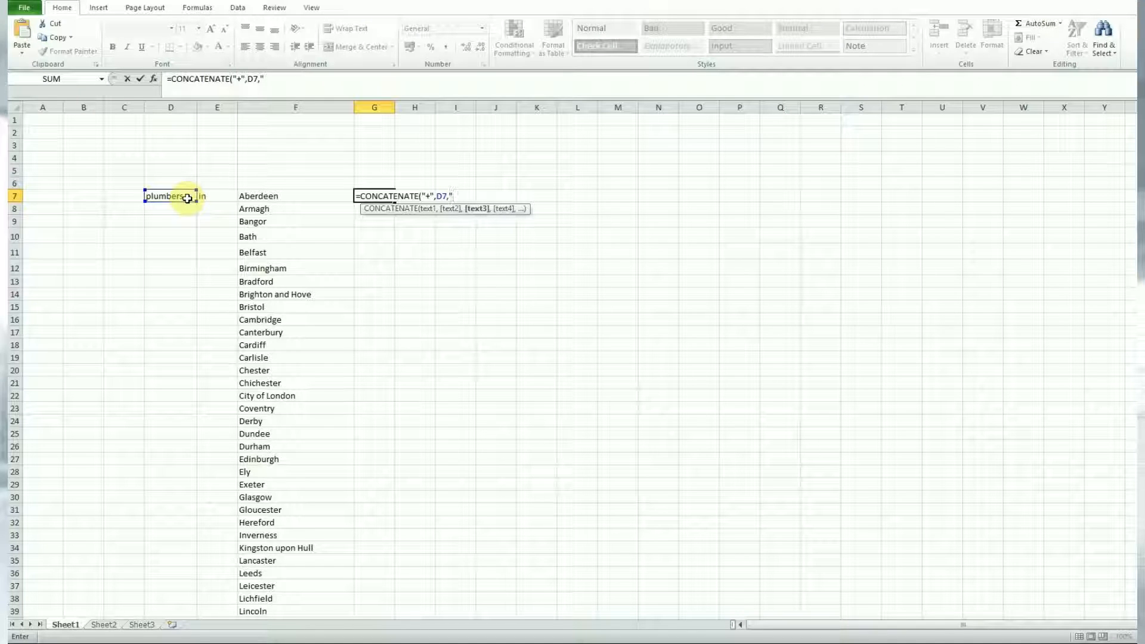
{"action": "type", "text": "+"}
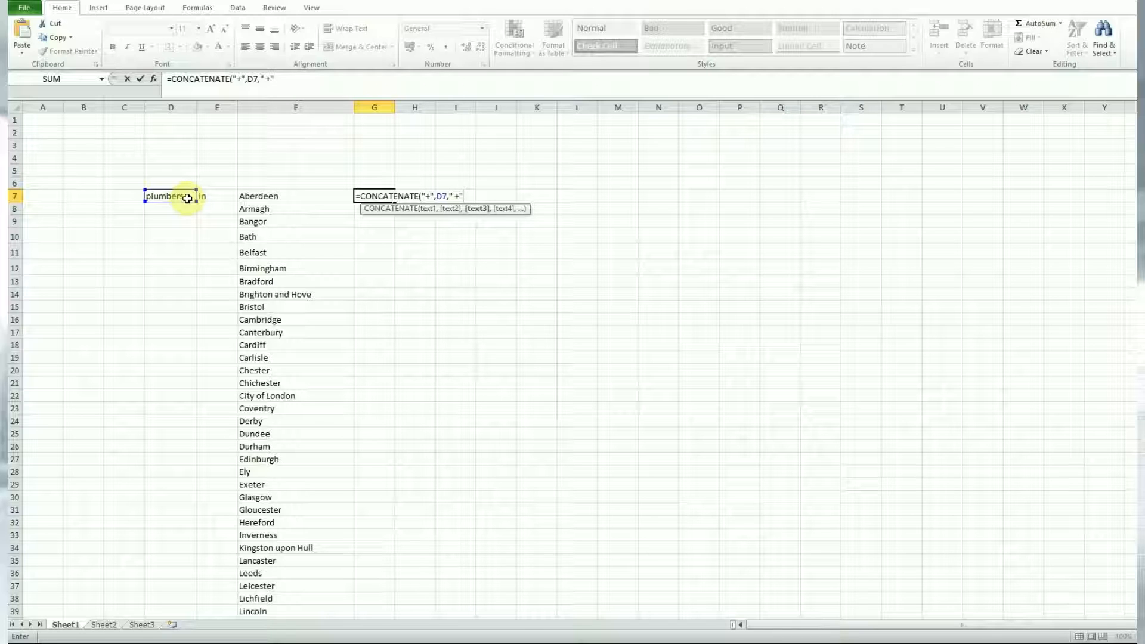
{"action": "type", "text": ","}
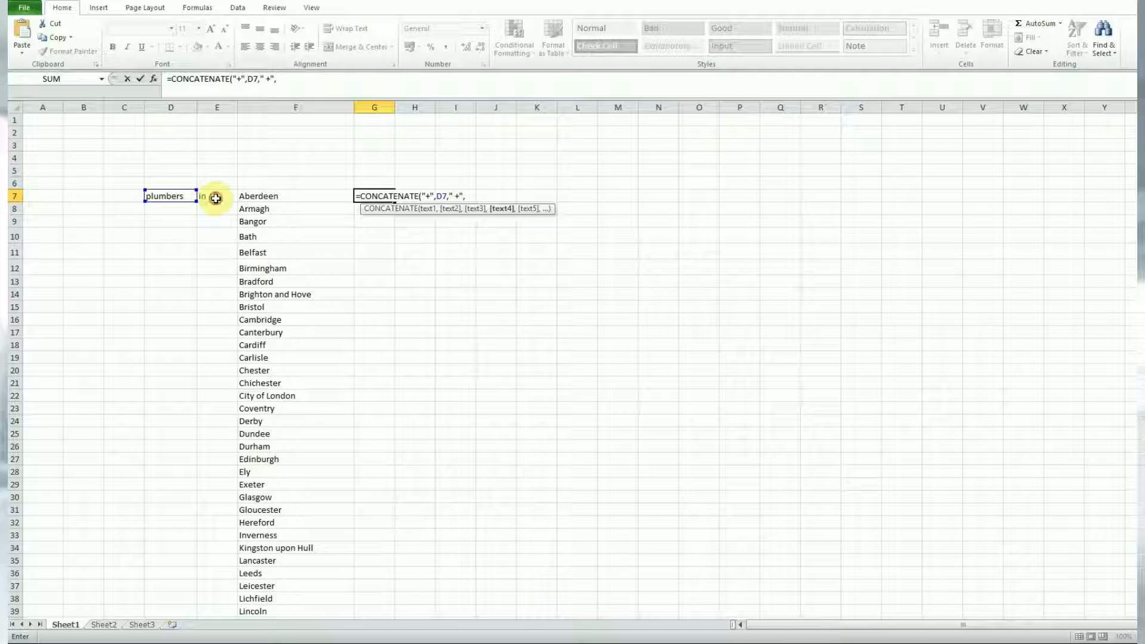
{"action": "left_click", "coordinate": [217, 196]}
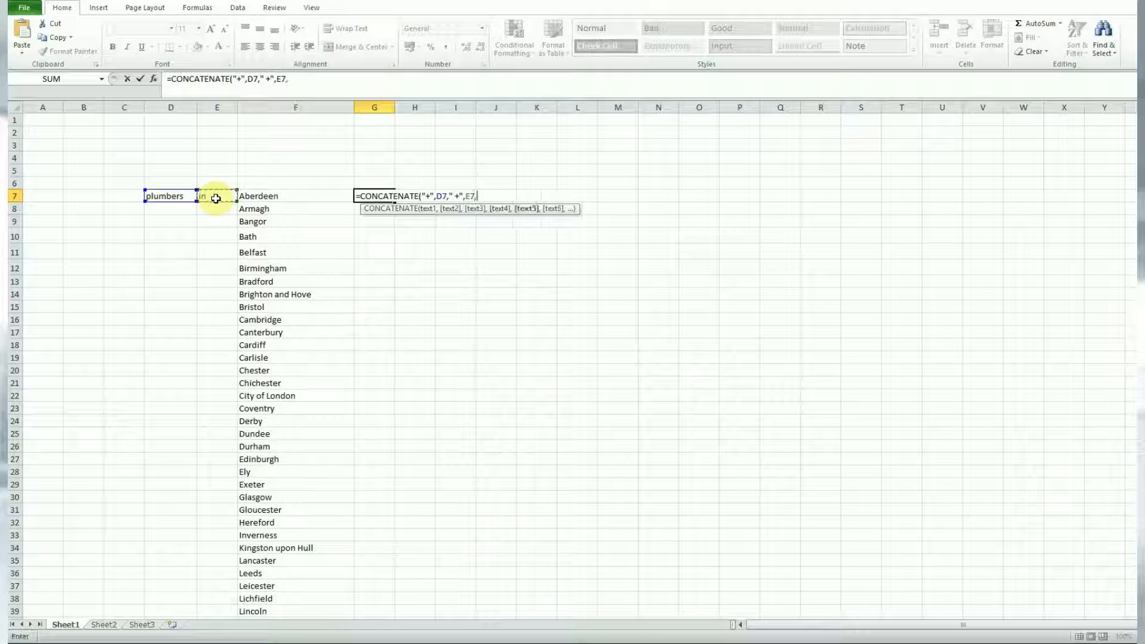
{"action": "type", "text": "\" +\","}
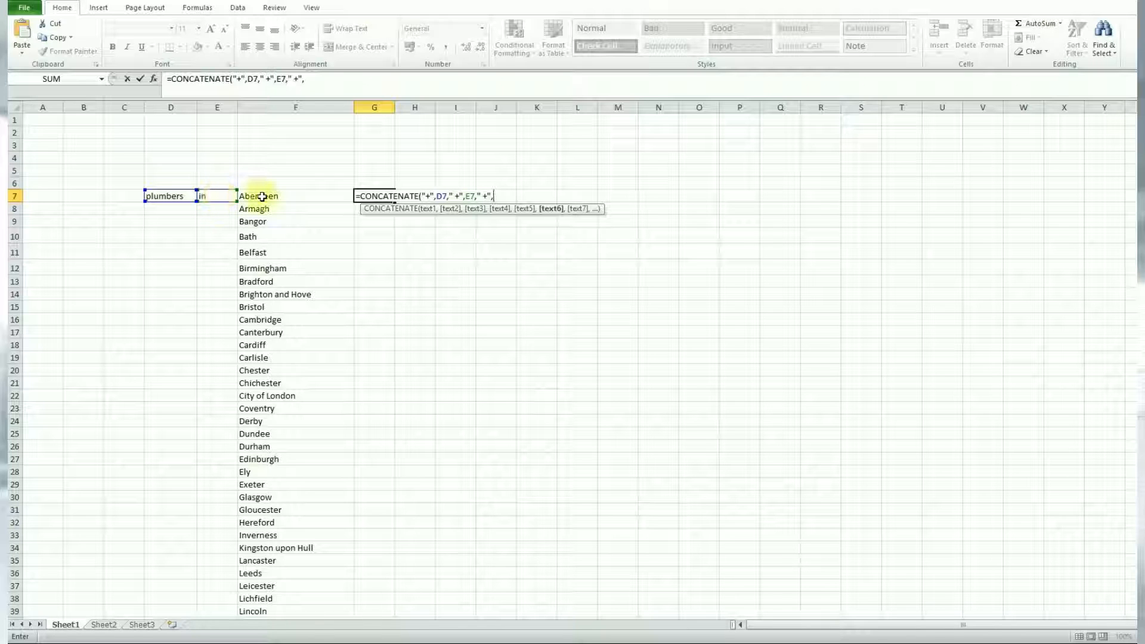
{"action": "left_click", "coordinate": [295, 195]}
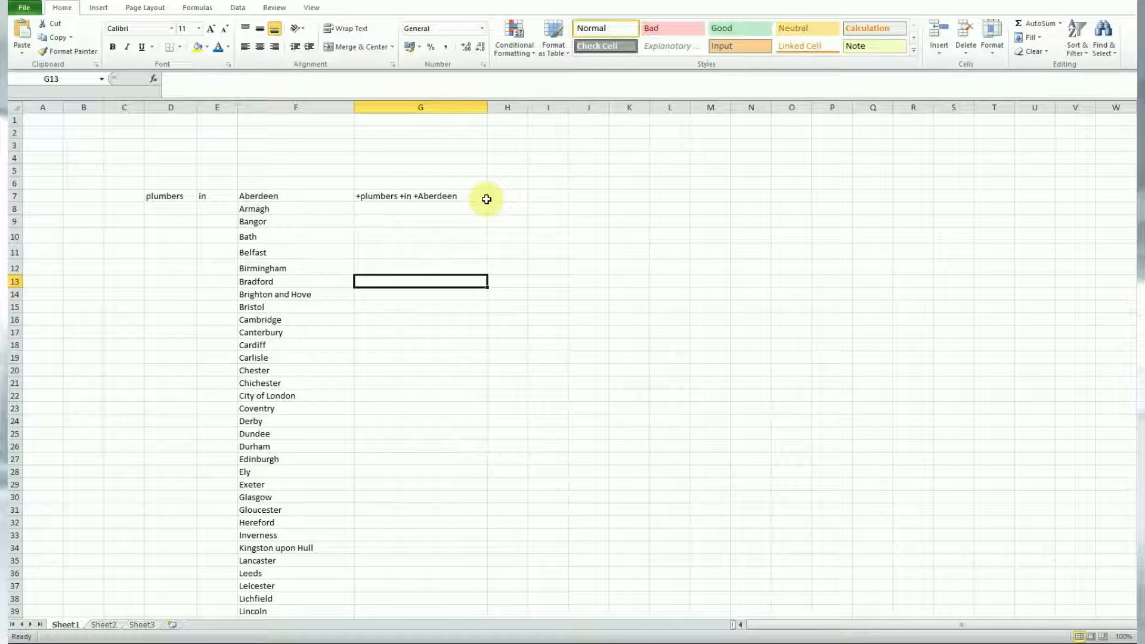
Step: Fill G7's CONCATENATE formula down to row 72, covering every city through York
{"action": "left_click", "coordinate": [420, 196]}
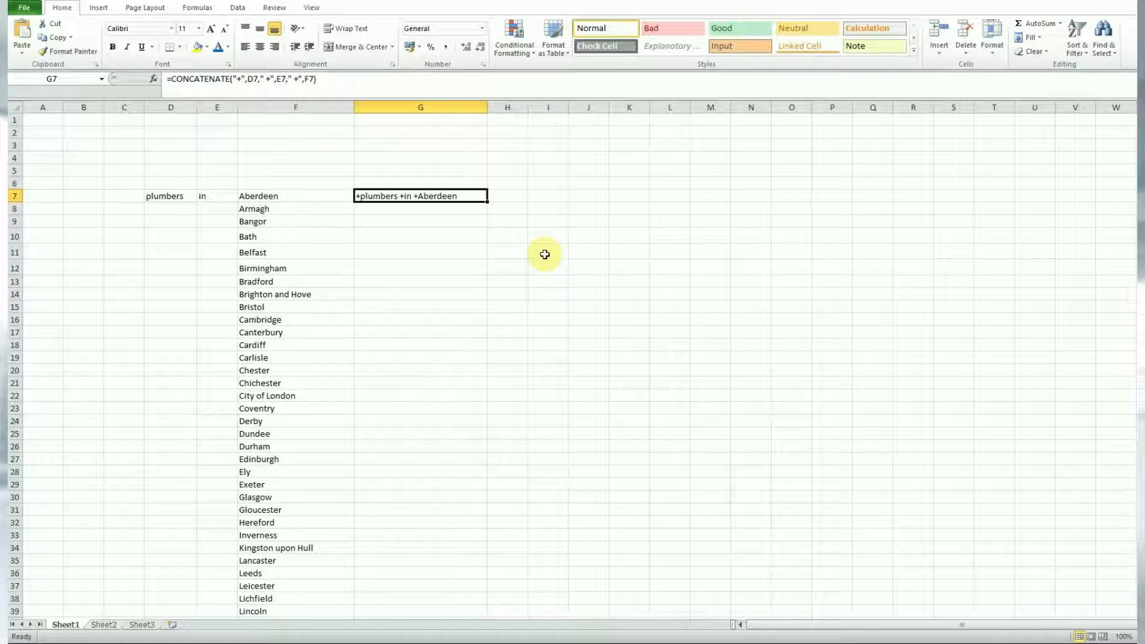
{"action": "mouse_move", "coordinate": [297, 235]}
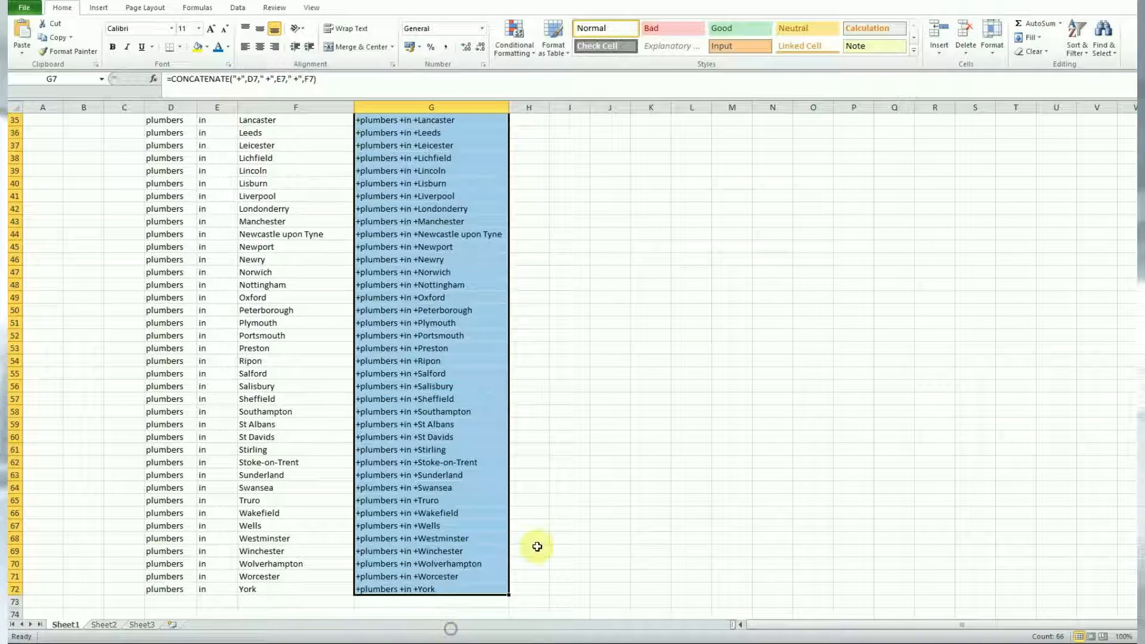
{"action": "left_click", "coordinate": [691, 347]}
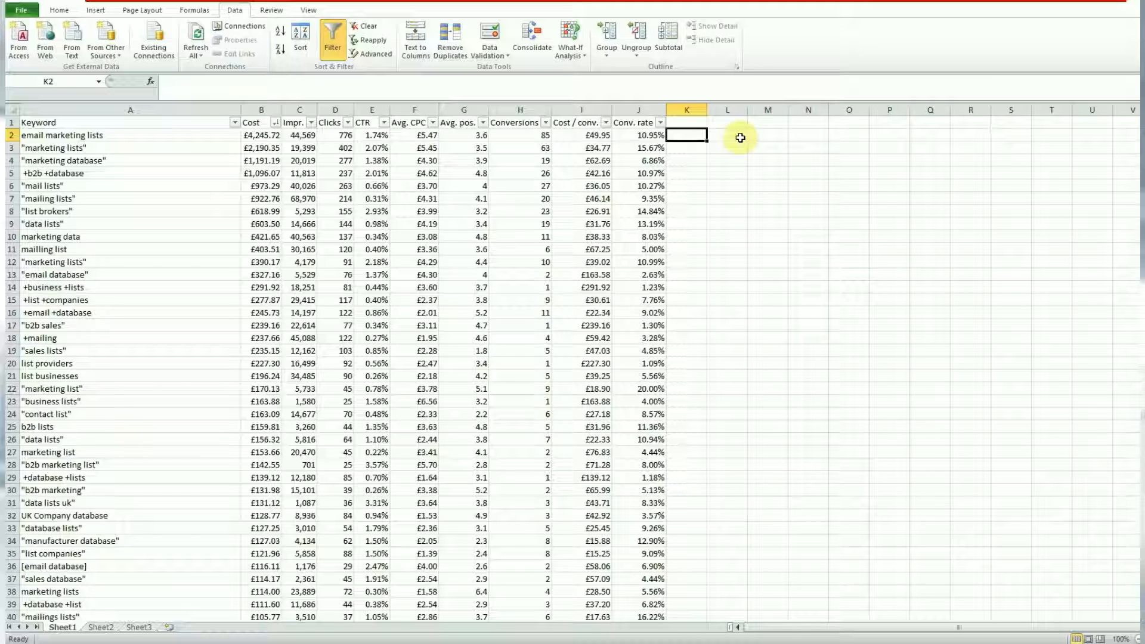
Step: Start an IF formula in K2 testing whether cost per conversion I2 exceeds 50
{"action": "type", "text": "="}
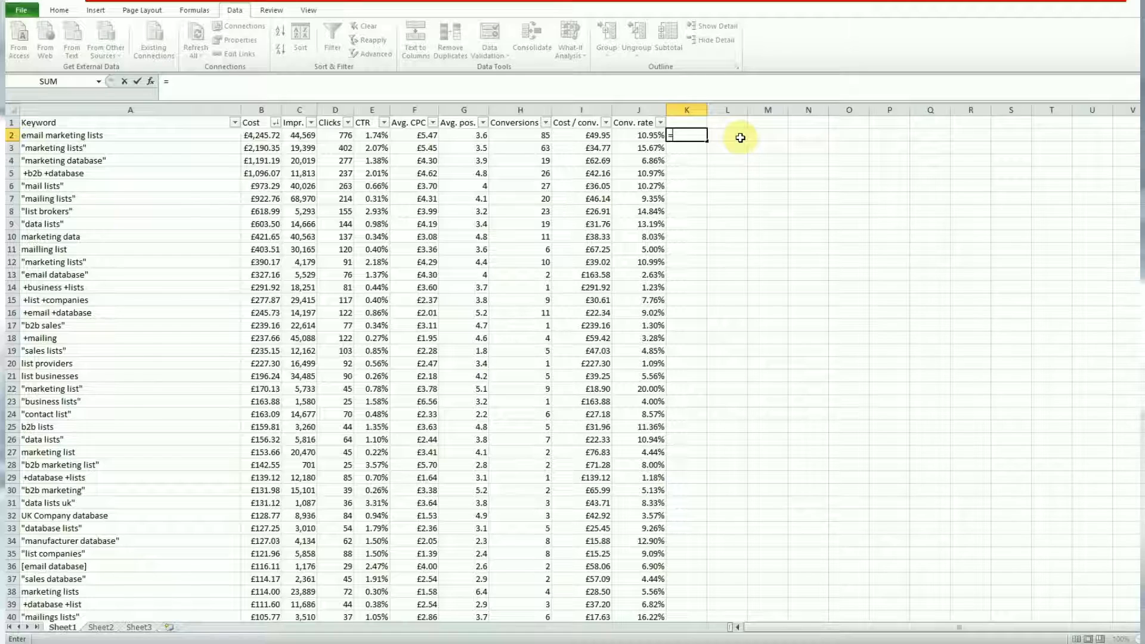
{"action": "type", "text": "IF("}
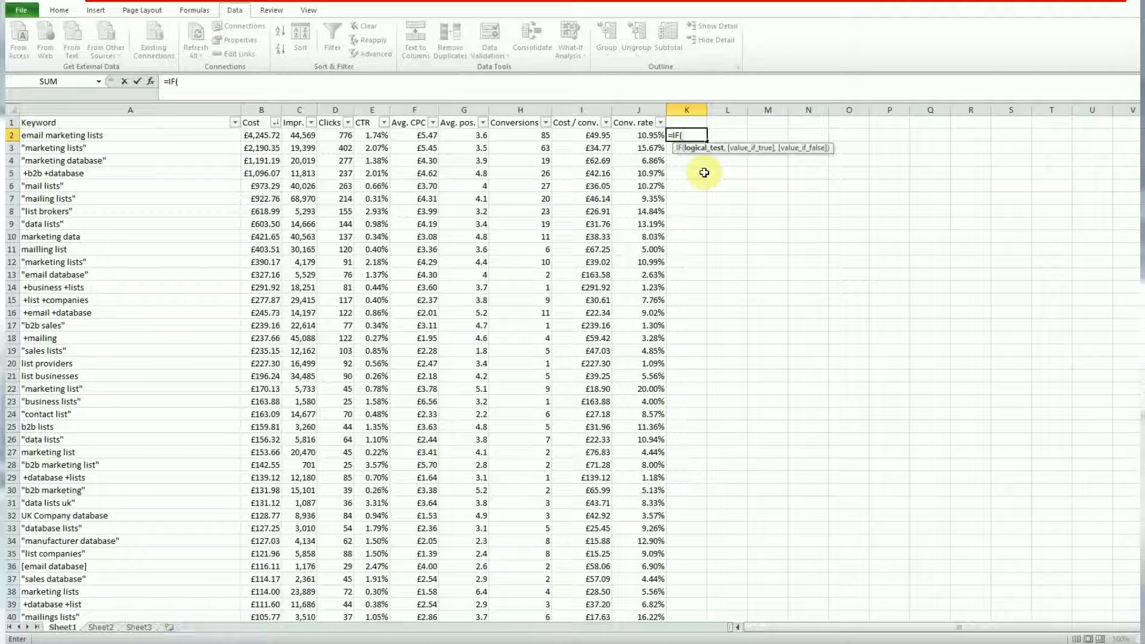
{"action": "mouse_move", "coordinate": [619, 151]}
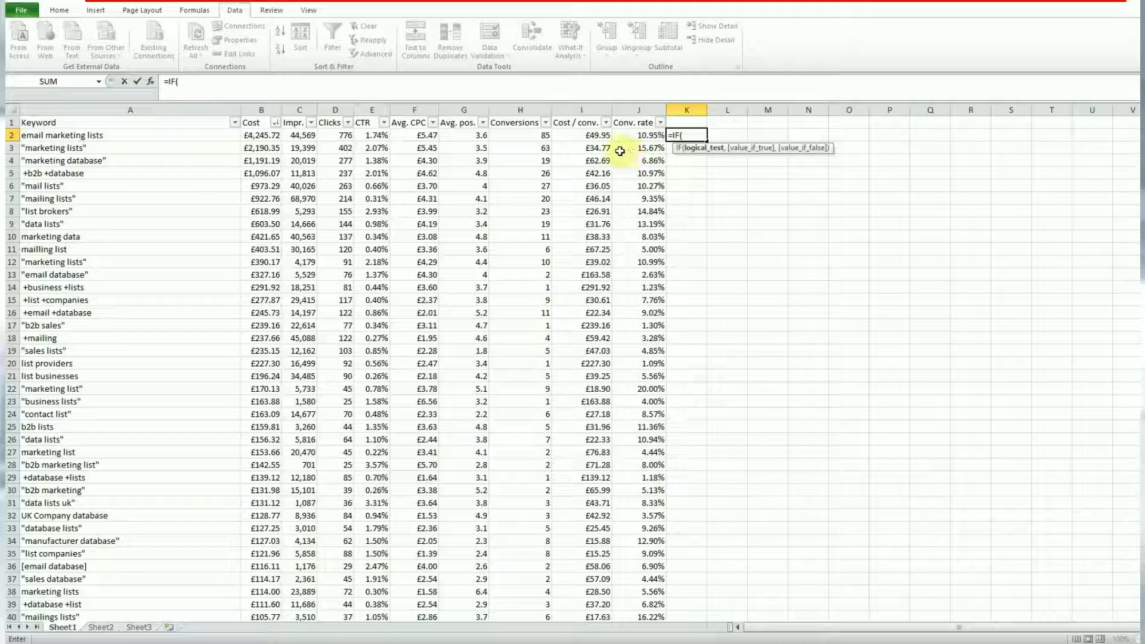
{"action": "mouse_move", "coordinate": [581, 136]}
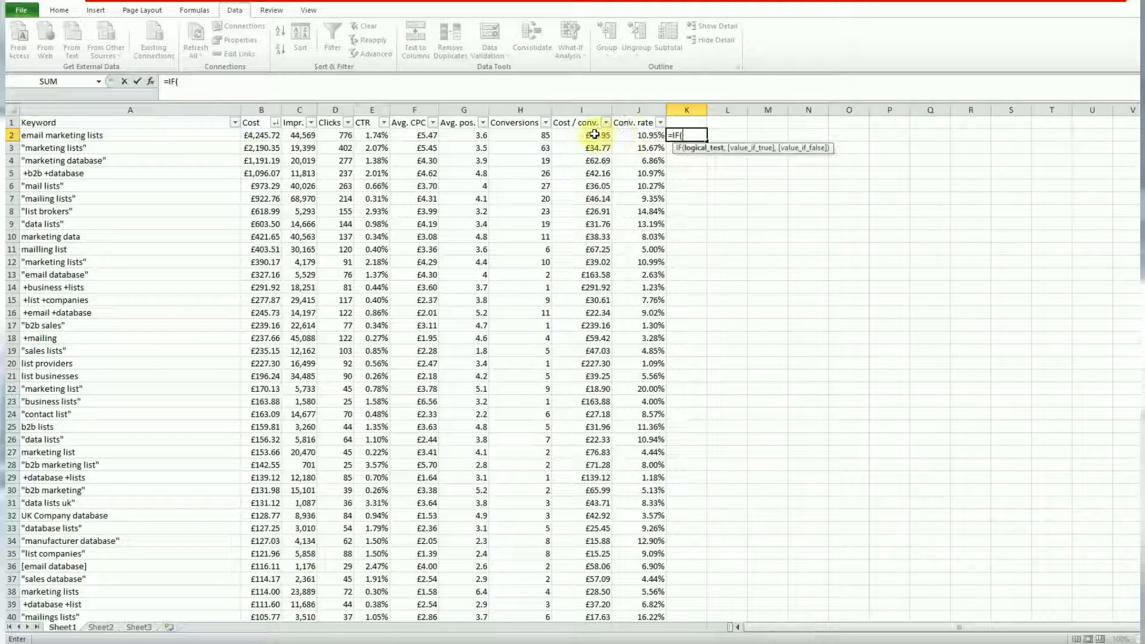
{"action": "left_click", "coordinate": [581, 135]}
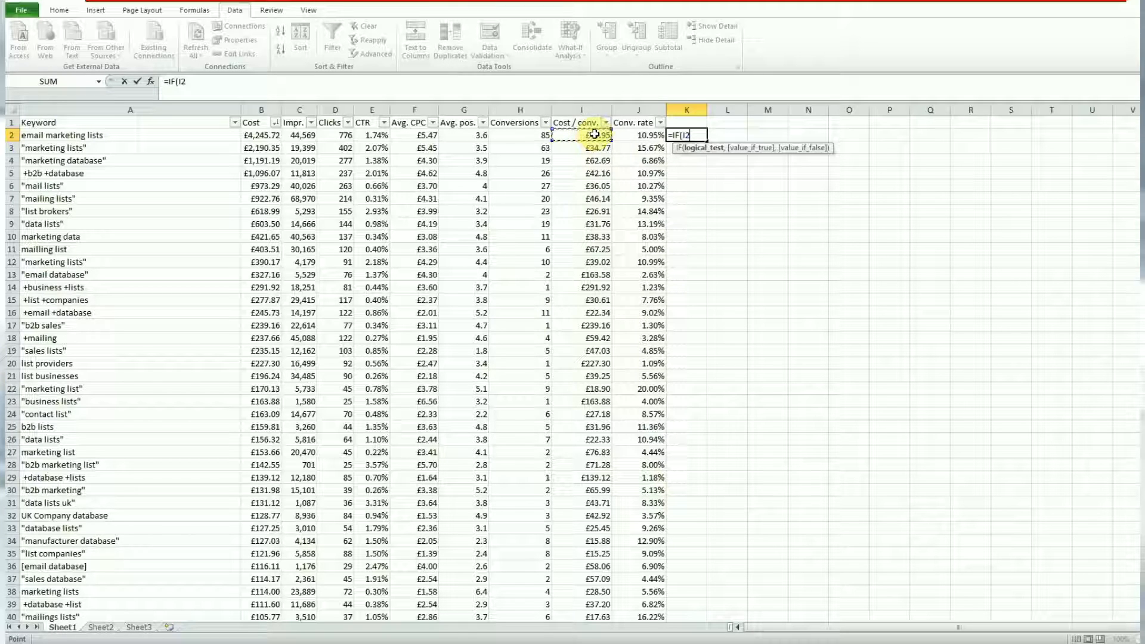
{"action": "type", "text": ">"}
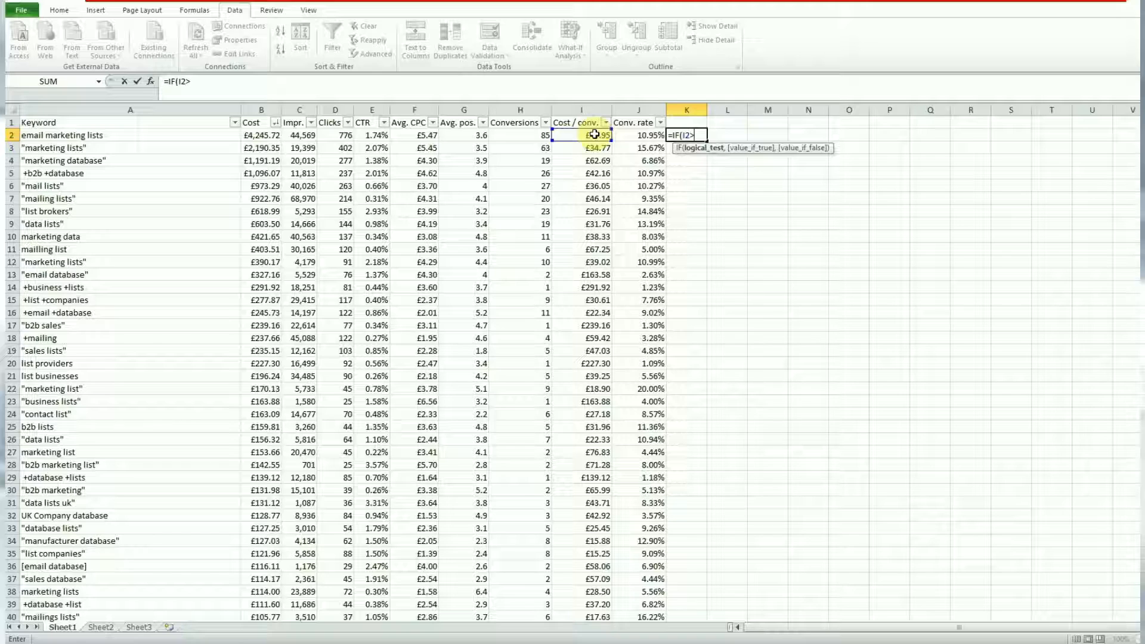
{"action": "type", "text": "50"}
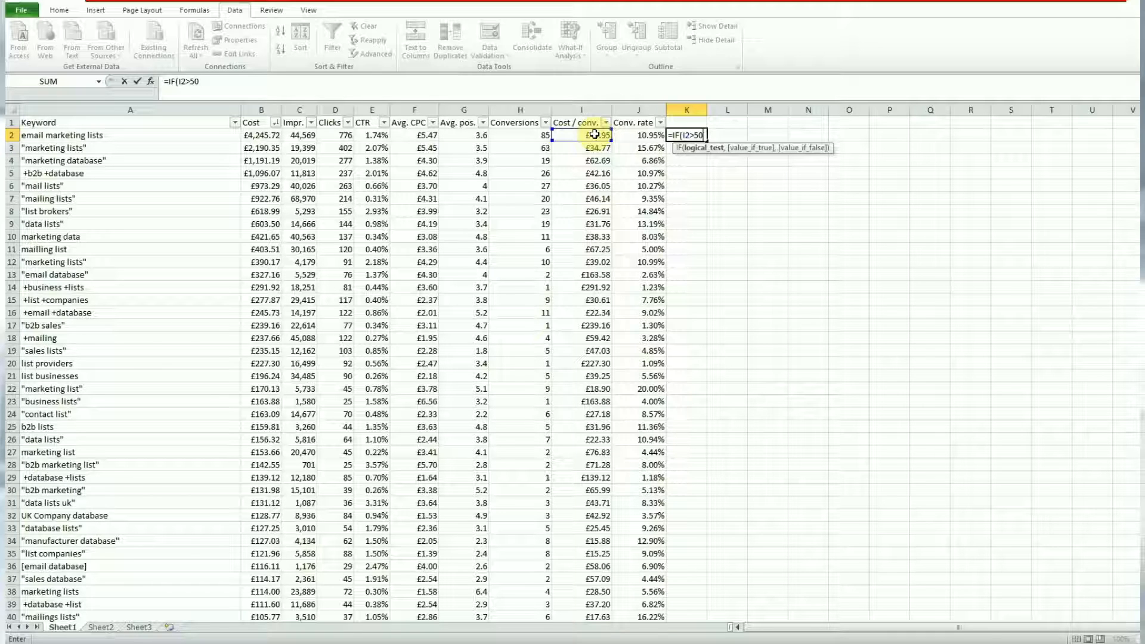
{"action": "type", "text": ","}
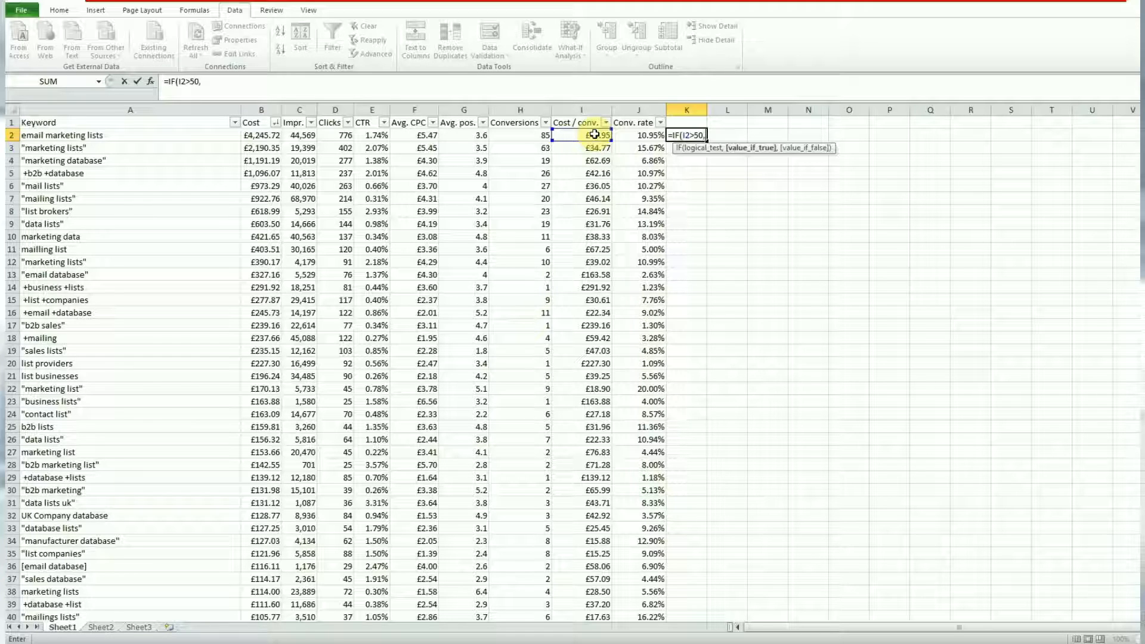
Step: Add the 'high CPA' and 'OK CPA' labels, accept Excel's corrected formula, and fill down
{"action": "type", "text": "\"high CPA"}
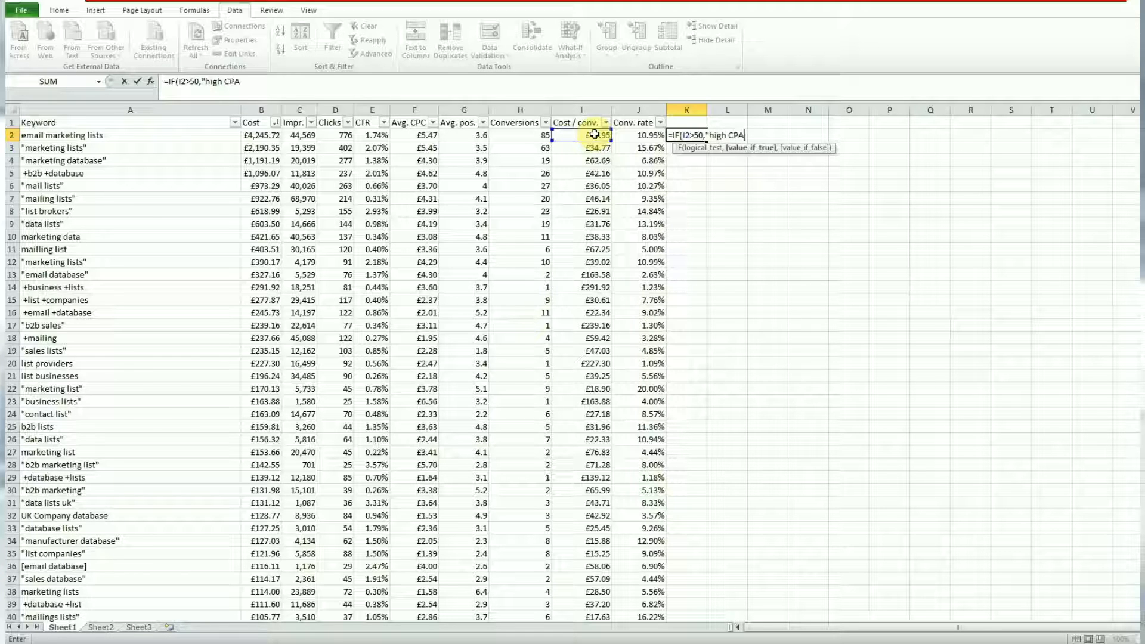
{"action": "type", "text": "\""}
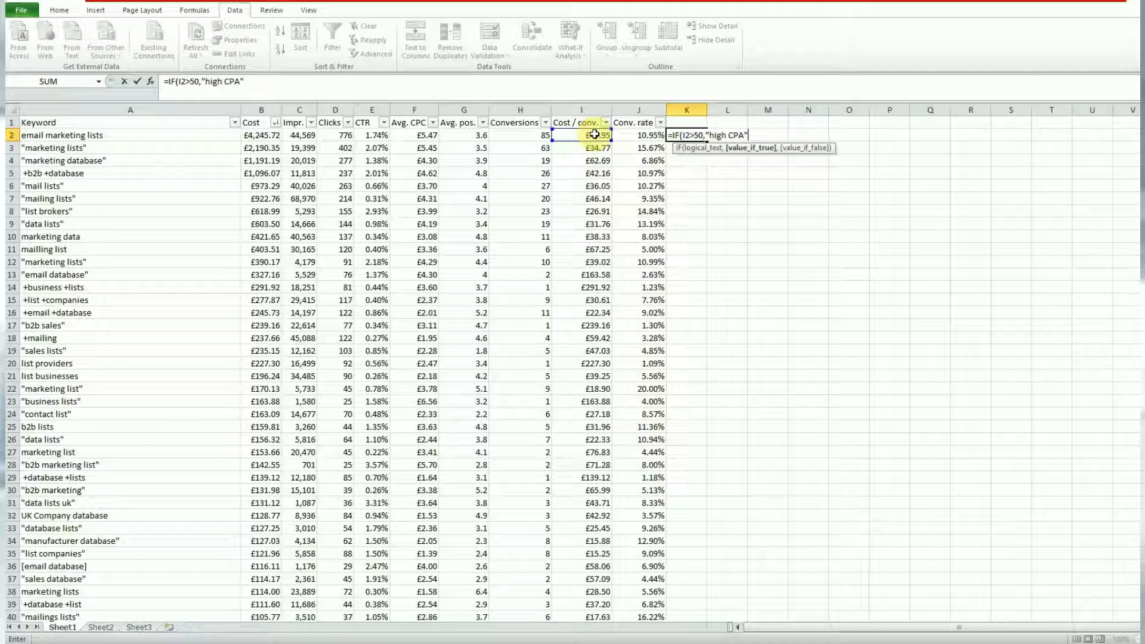
{"action": "type", "text": ",\""}
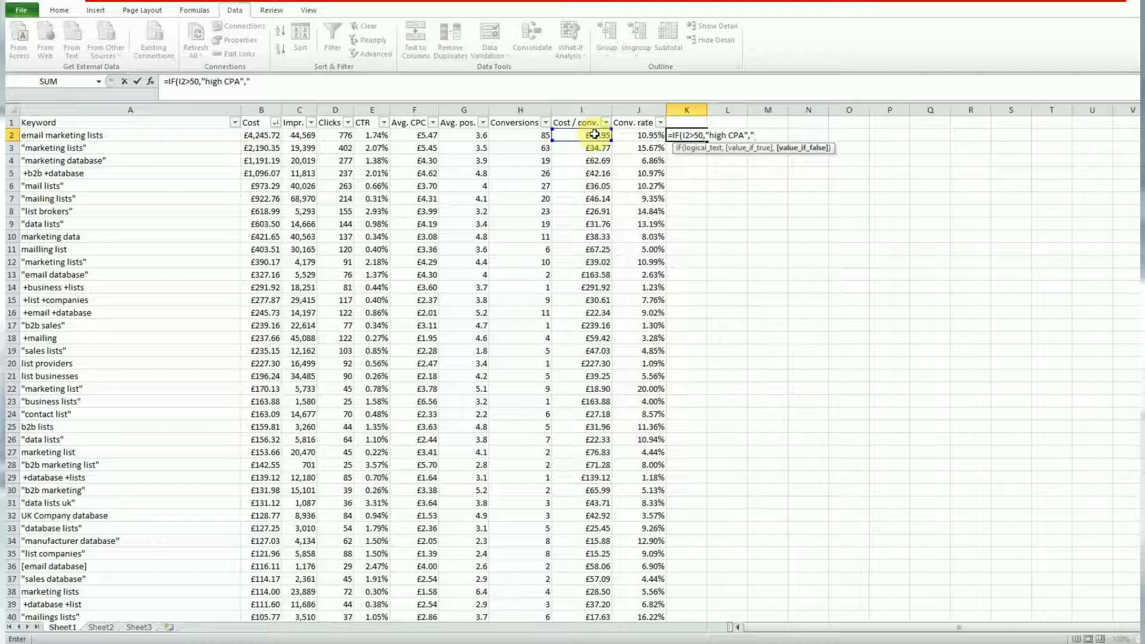
{"action": "type", "text": "low"}
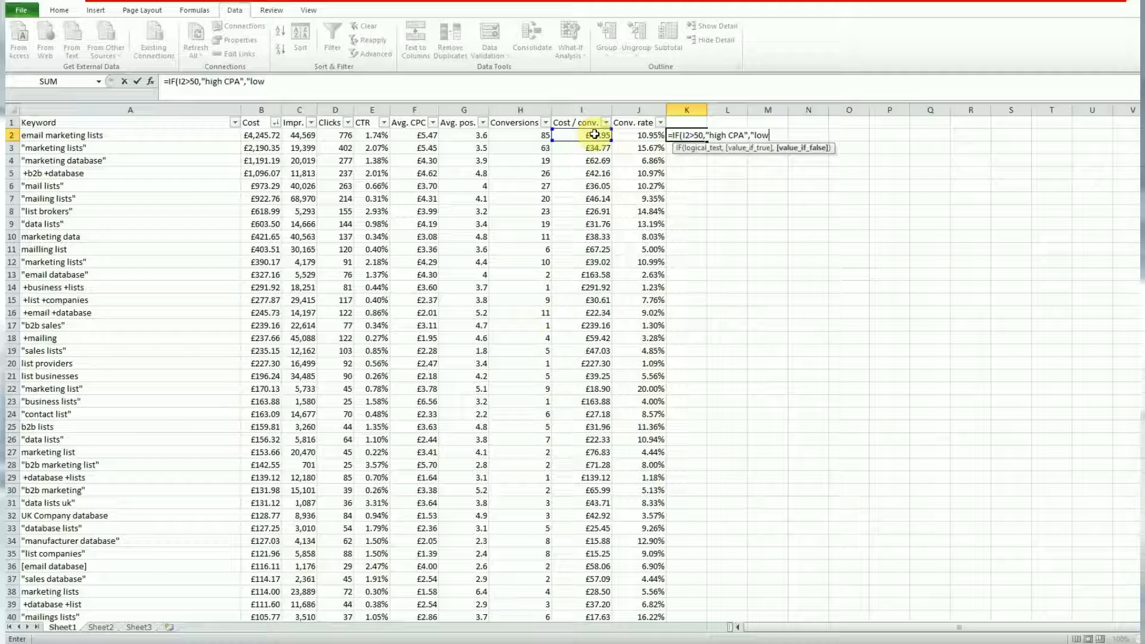
{"action": "type", "text": "OK CPA\""}
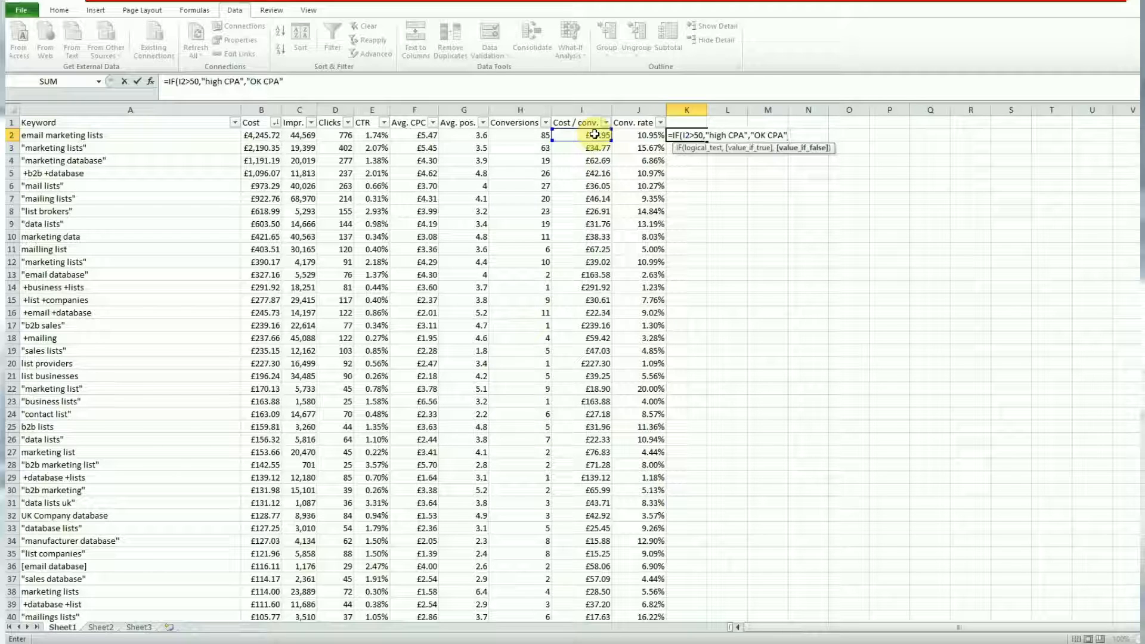
{"action": "type", "text": ","}
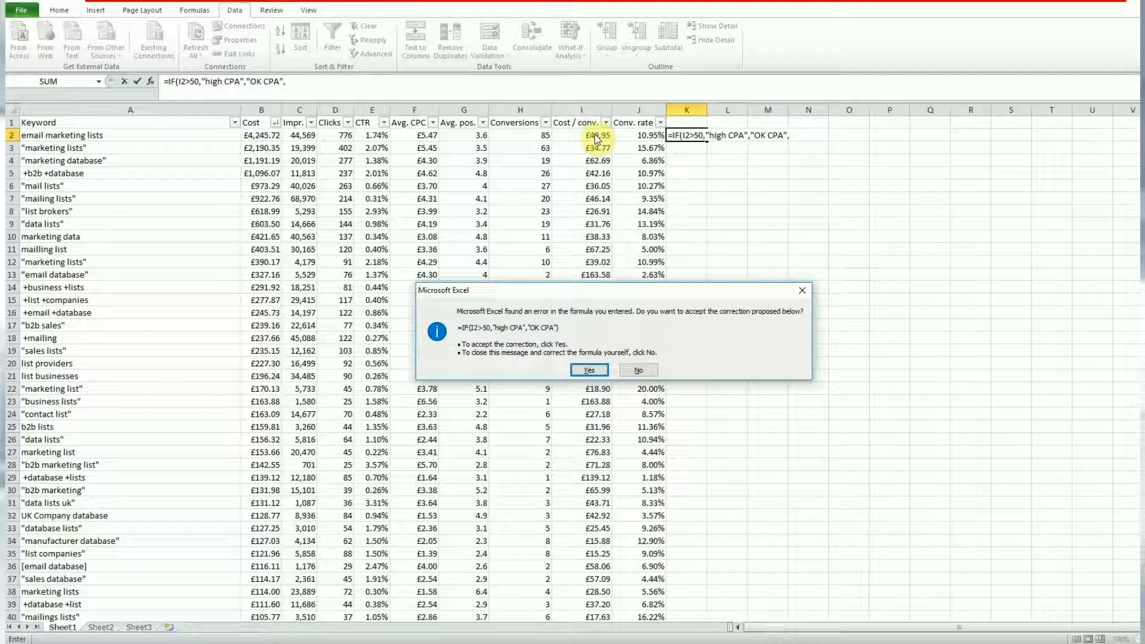
{"action": "left_click", "coordinate": [589, 370]}
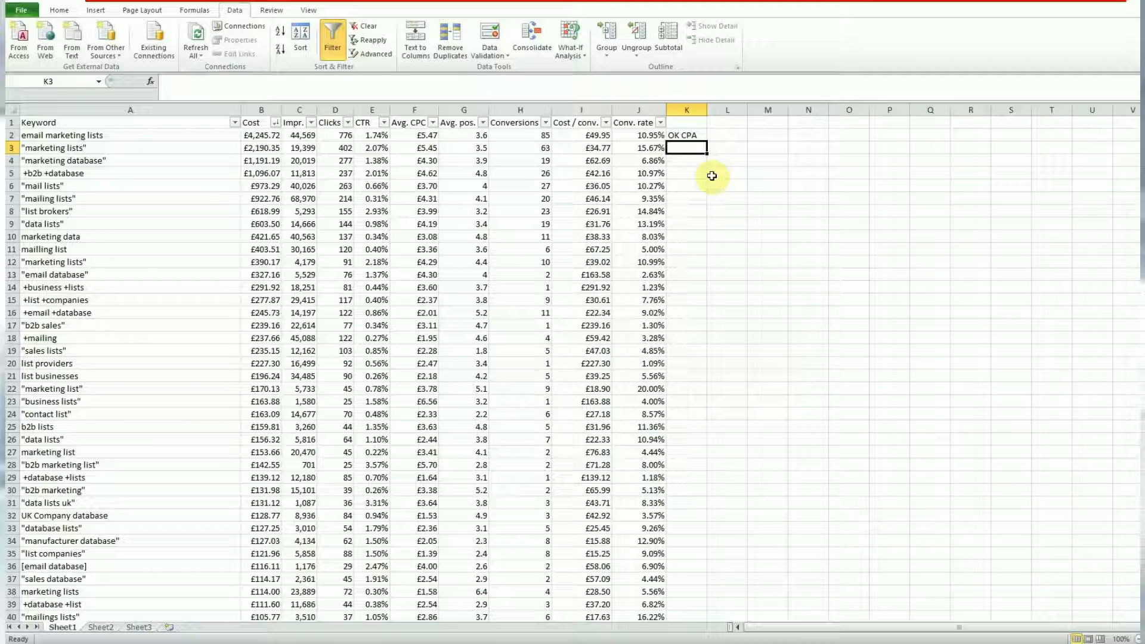
{"action": "left_click", "coordinate": [686, 136]}
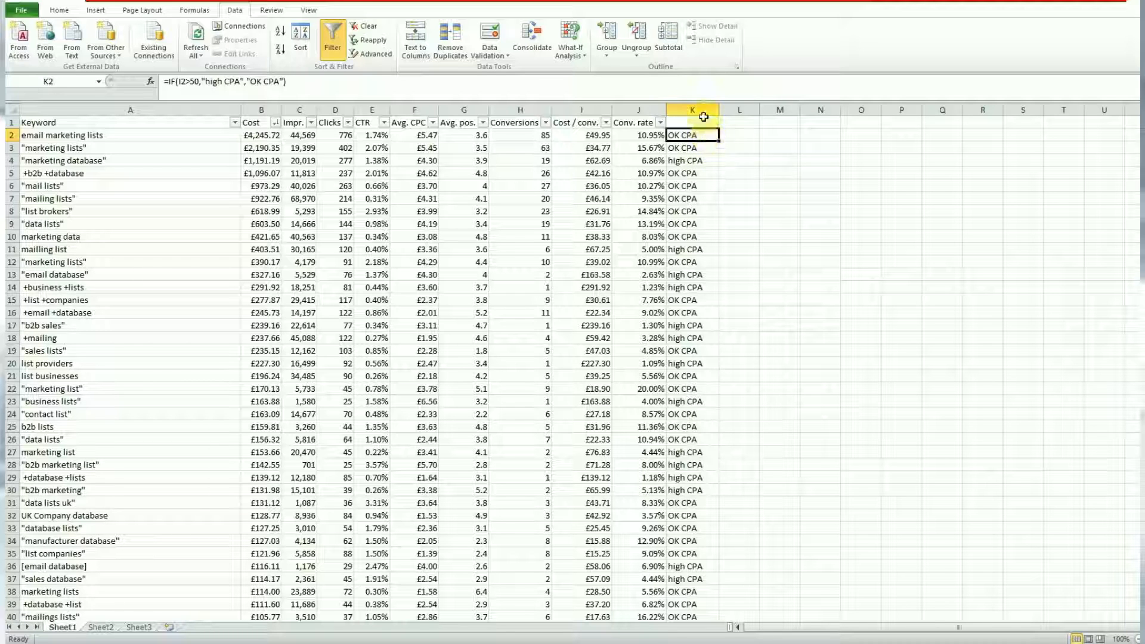
Step: Highlight OK CPA cells in column K green with conditional formatting
{"action": "left_click", "coordinate": [691, 110]}
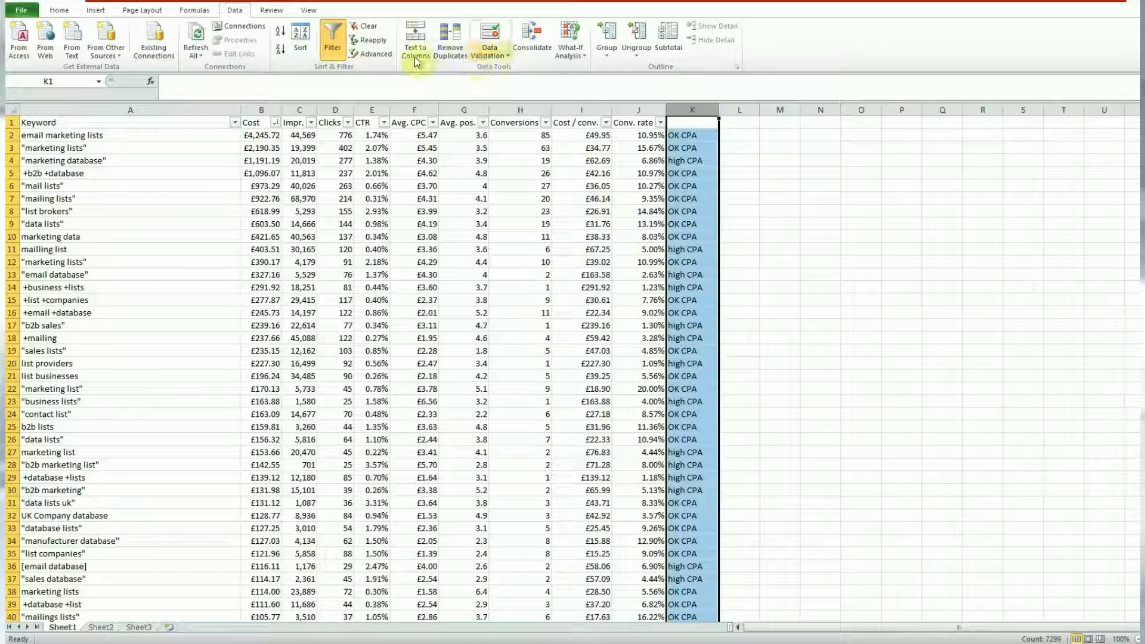
{"action": "left_click", "coordinate": [59, 9]}
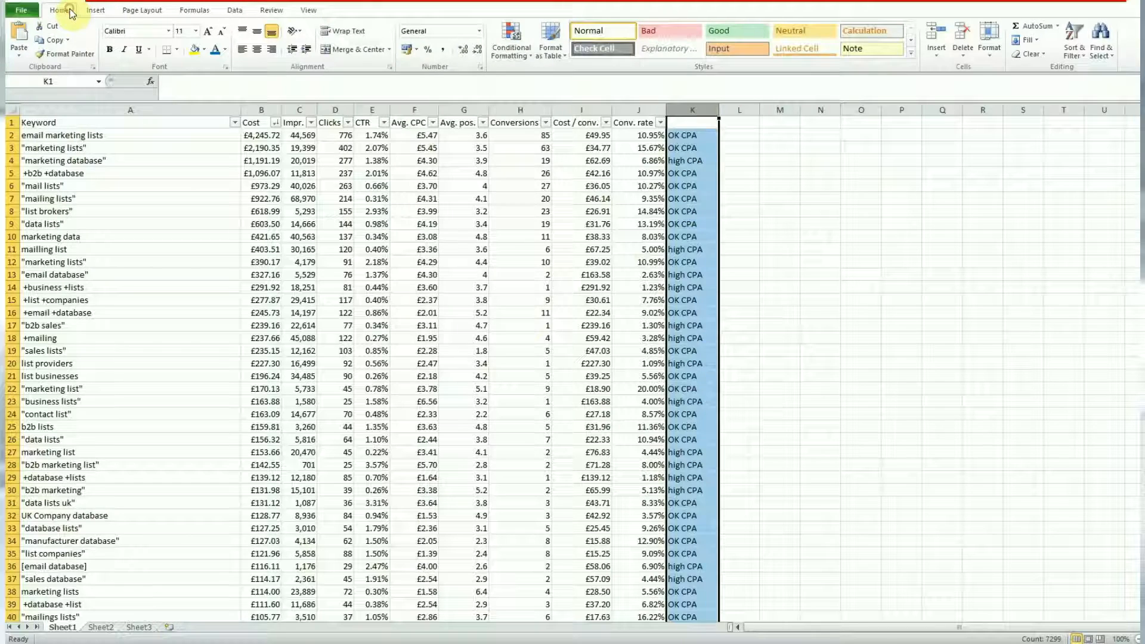
{"action": "left_click", "coordinate": [511, 38]}
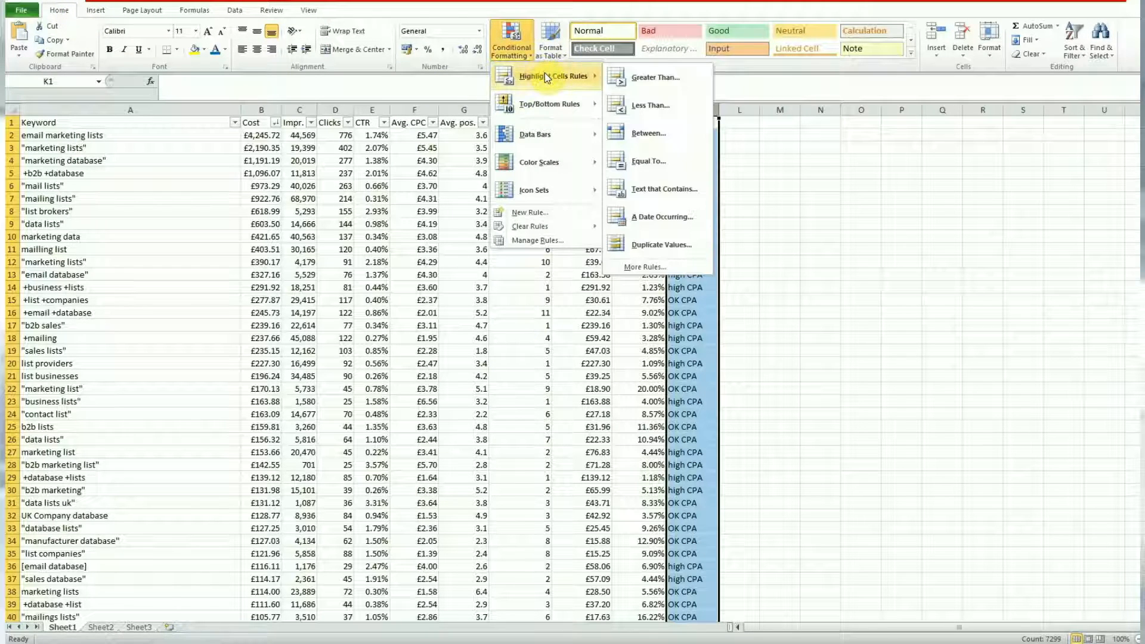
{"action": "mouse_move", "coordinate": [663, 188]}
{"action": "type", "text": "OK CPA"}
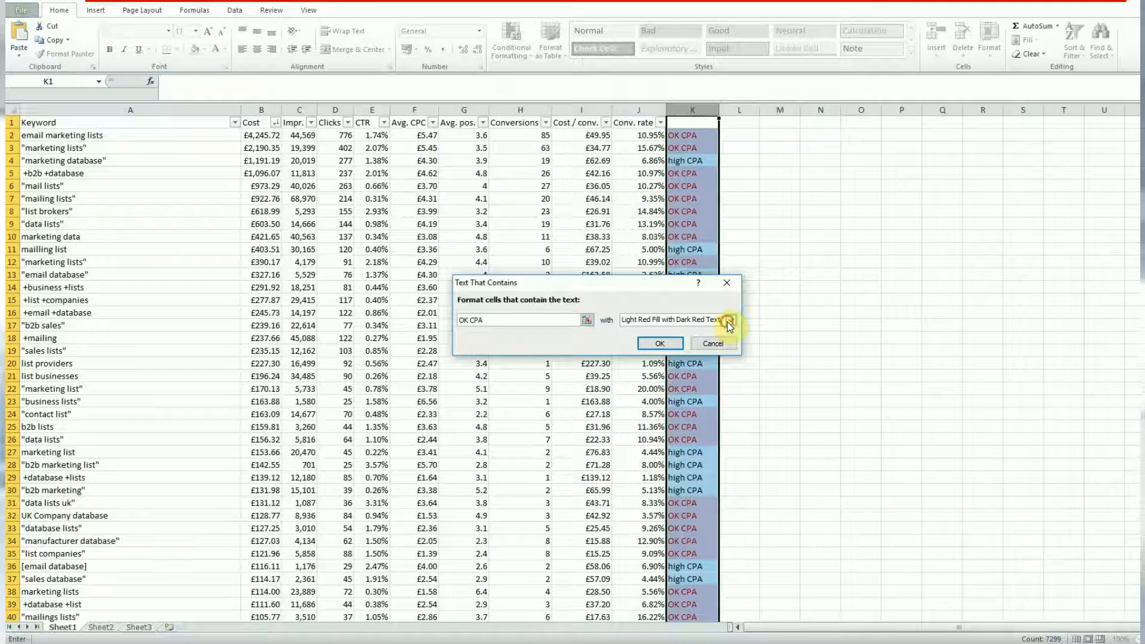
{"action": "left_click", "coordinate": [730, 320]}
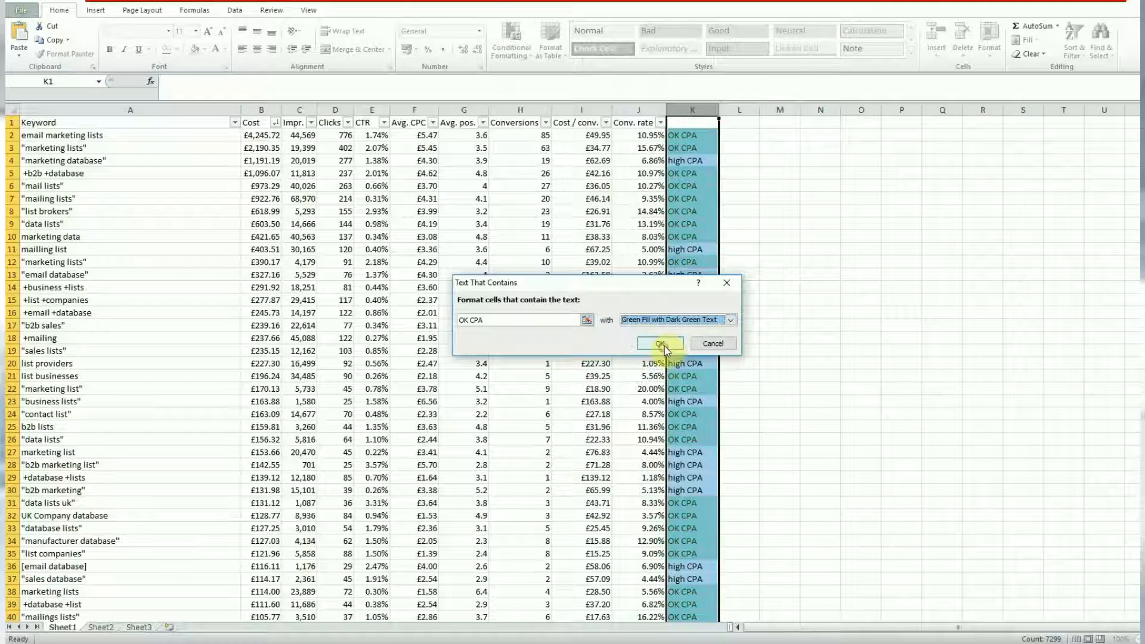
{"action": "left_click", "coordinate": [657, 343]}
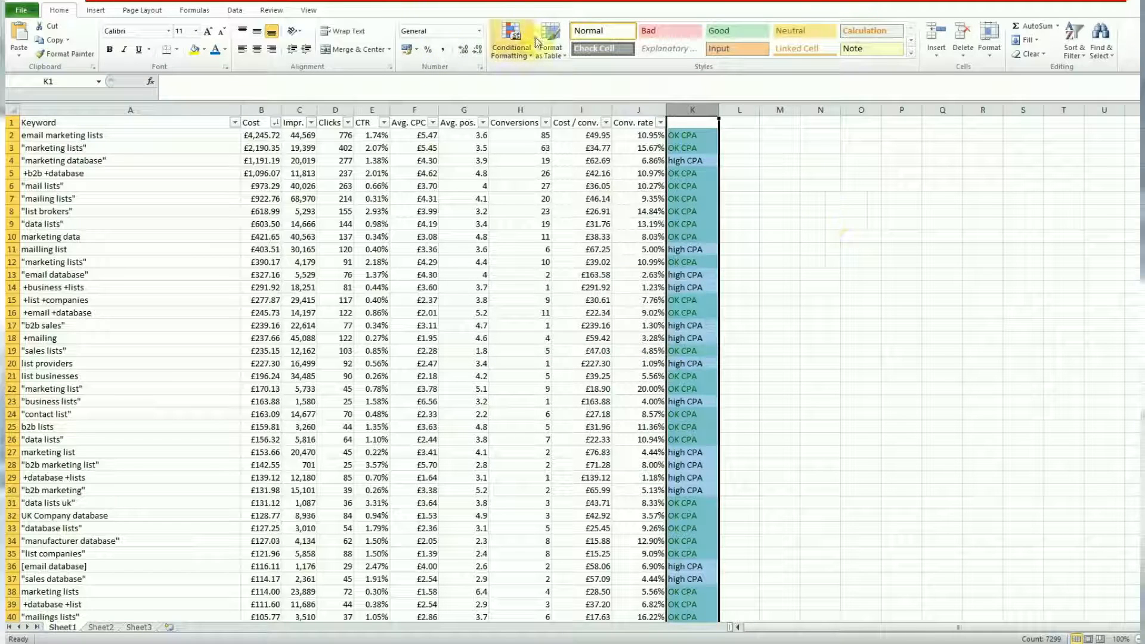
Step: Highlight cells containing 'high CPA' with light red fill and dark red text
{"action": "left_click", "coordinate": [512, 40]}
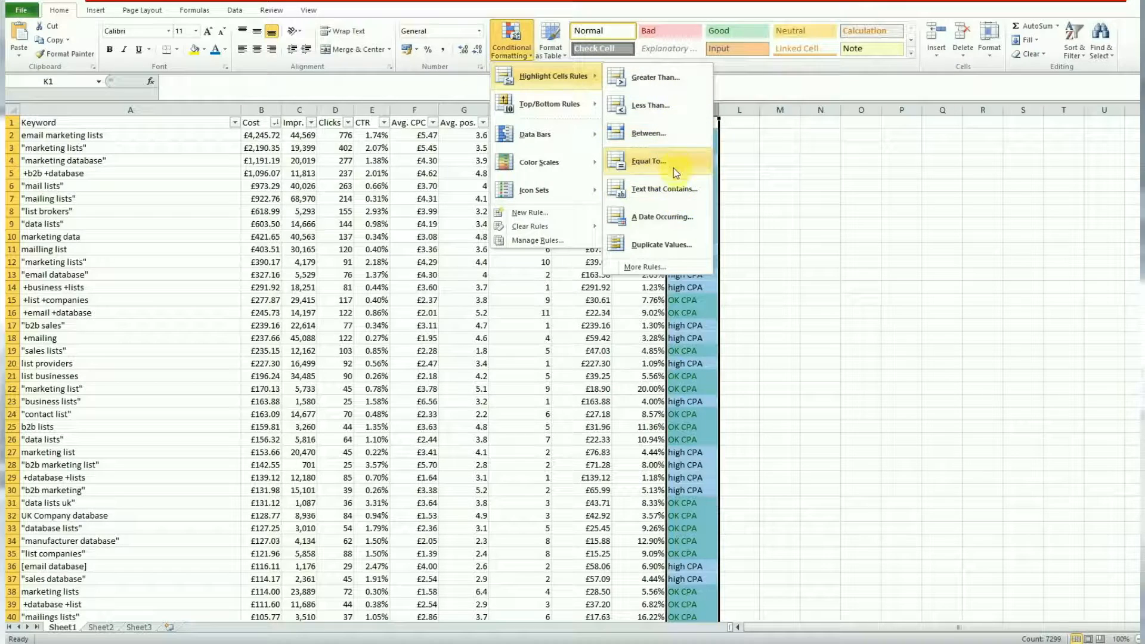
{"action": "left_click", "coordinate": [665, 188]}
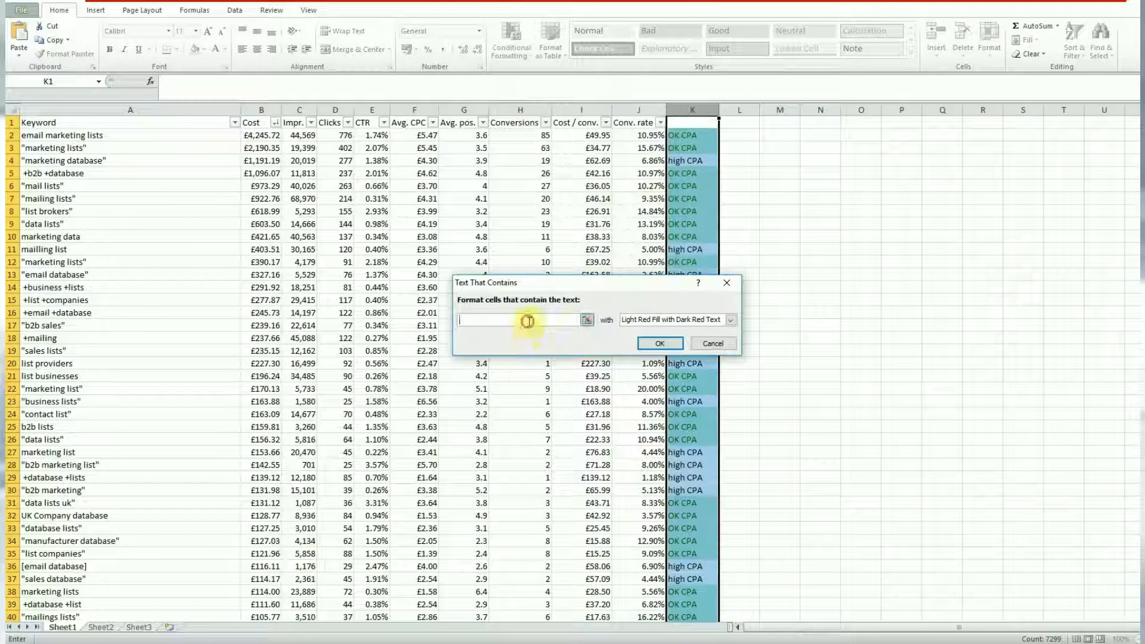
{"action": "type", "text": "high CPA"}
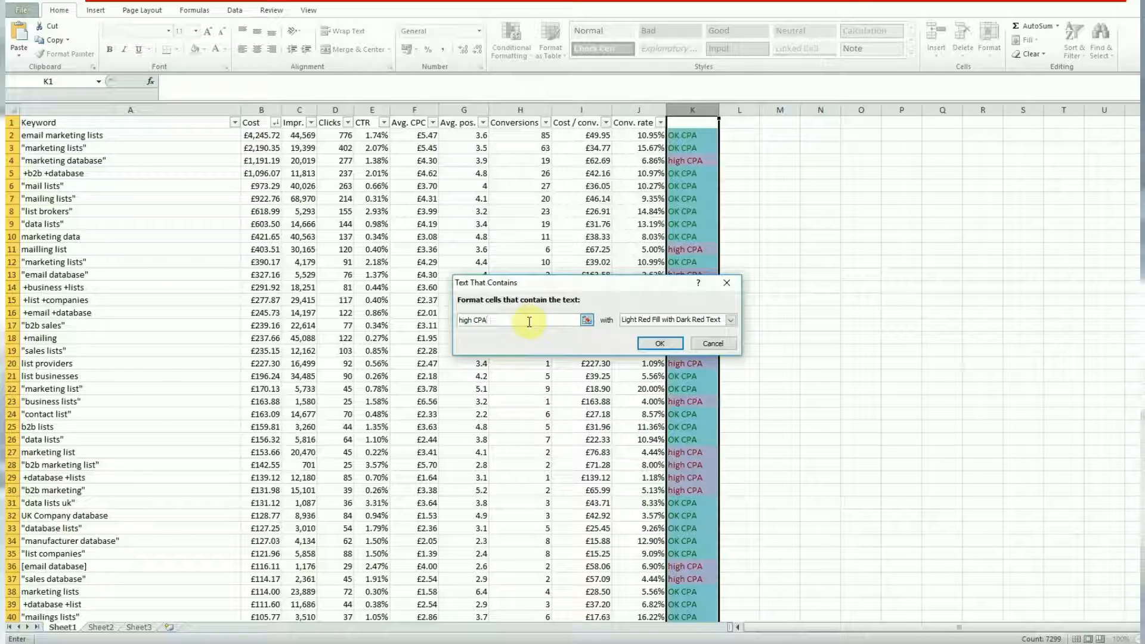
{"action": "left_click", "coordinate": [658, 343]}
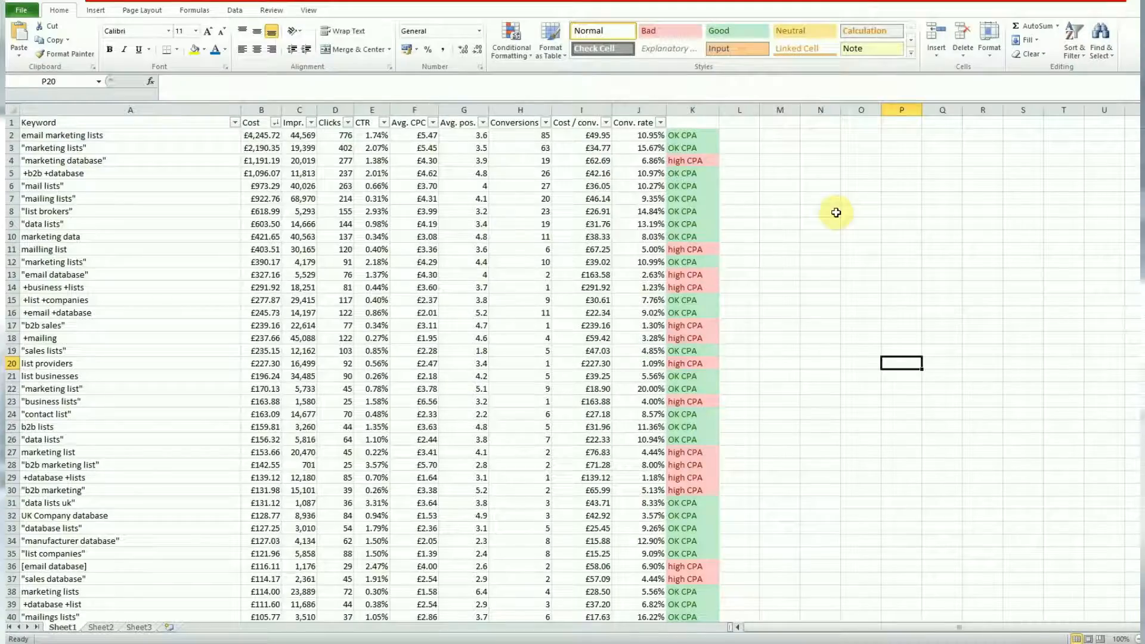
Step: Name the sheet tabs 'month 1' and 'month 2' and switch to the month 2 sheet
{"action": "scroll", "scroll_direction": "down", "scroll_amount": 3}
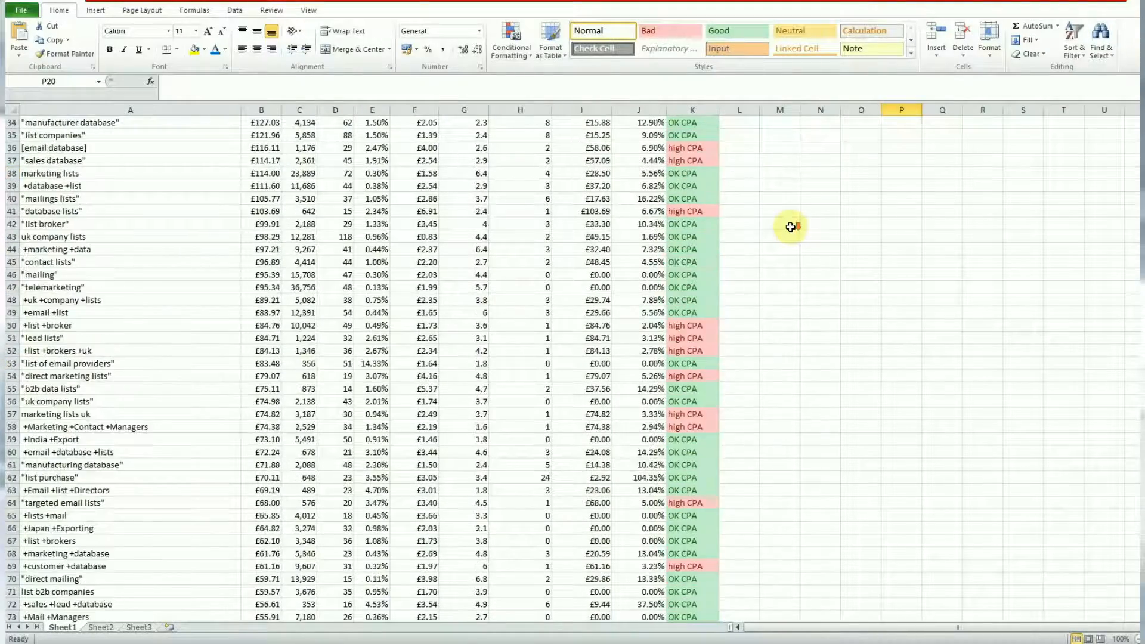
{"action": "scroll", "scroll_direction": "down", "scroll_amount": 3}
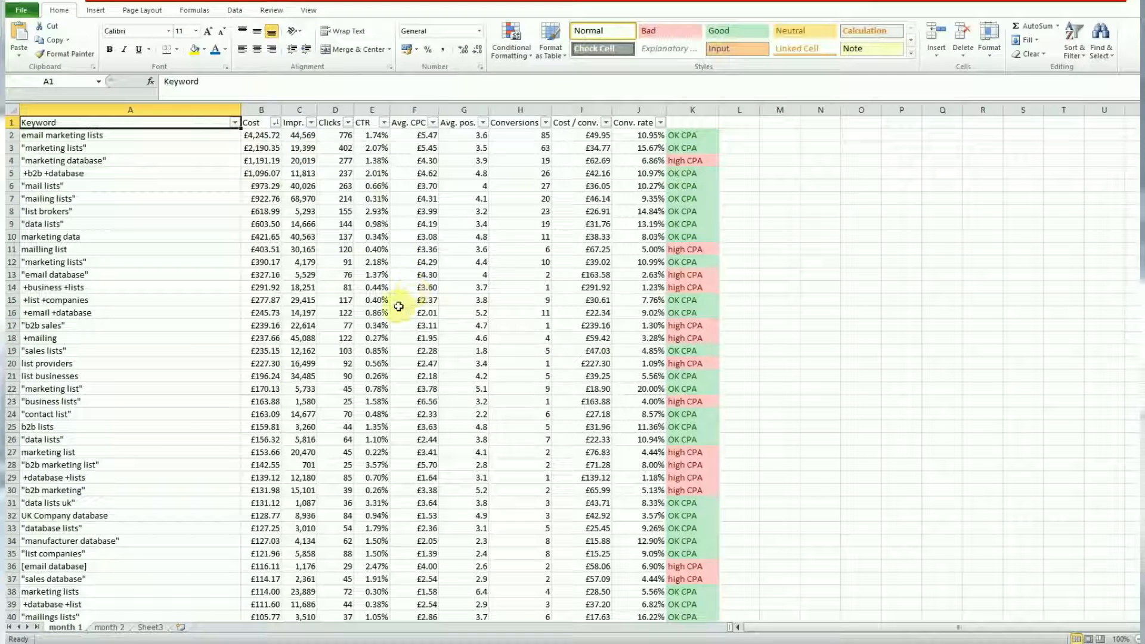
{"action": "left_click", "coordinate": [109, 628]}
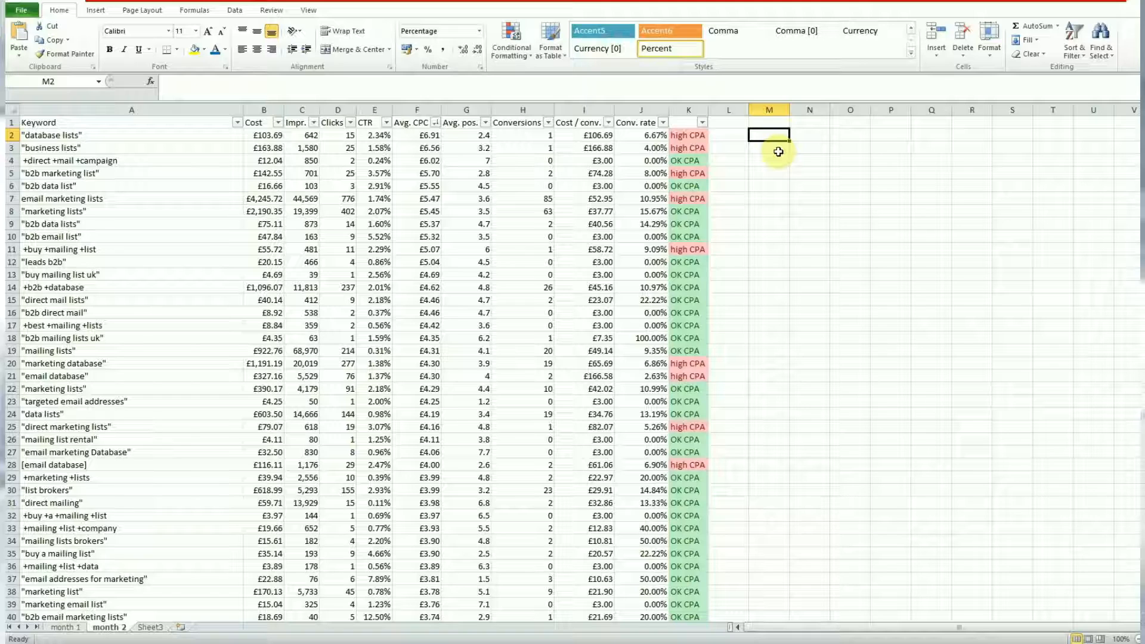
Step: Start =VLOOKUP(A2, in M2 and switch to the month 1 sheet for the table
{"action": "type", "text": "=vloo"}
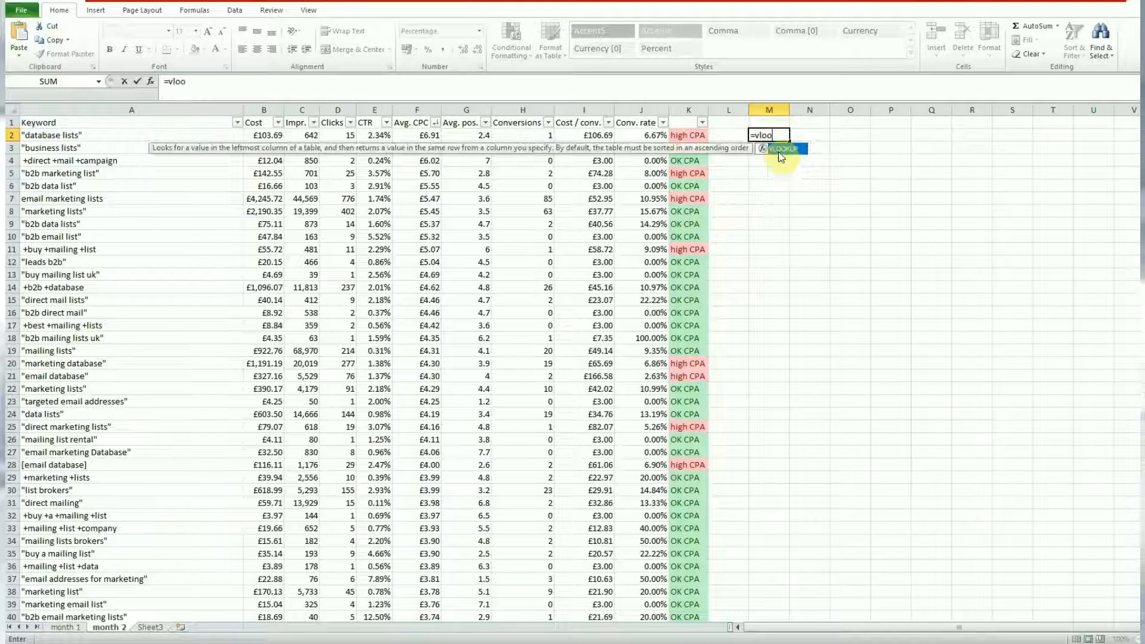
{"action": "type", "text": "k"}
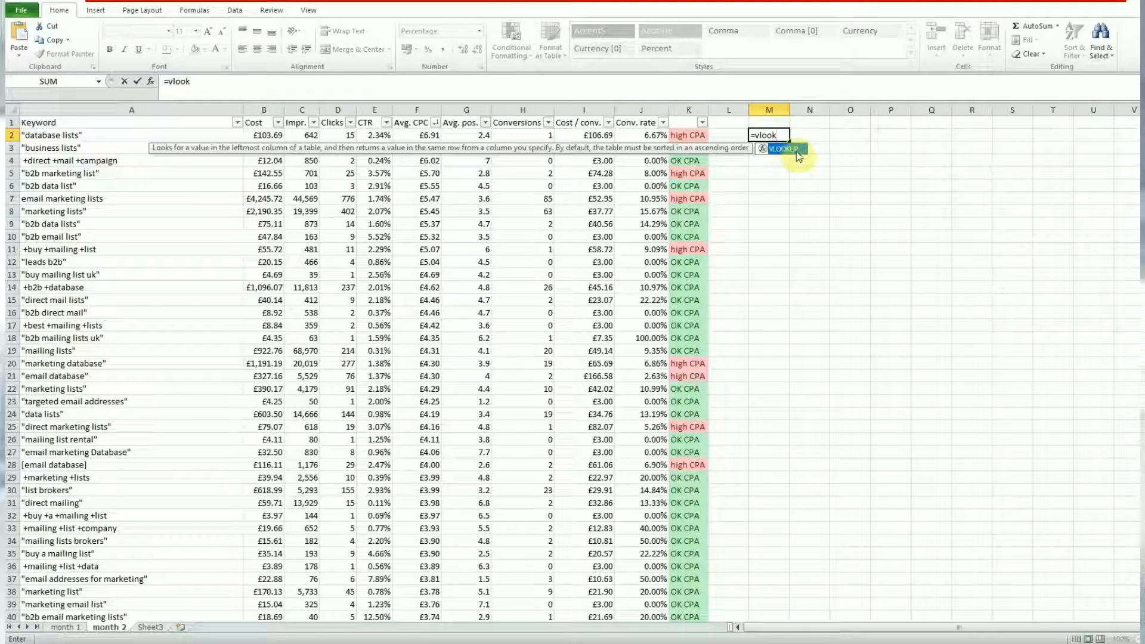
{"action": "key", "text": "Tab"}
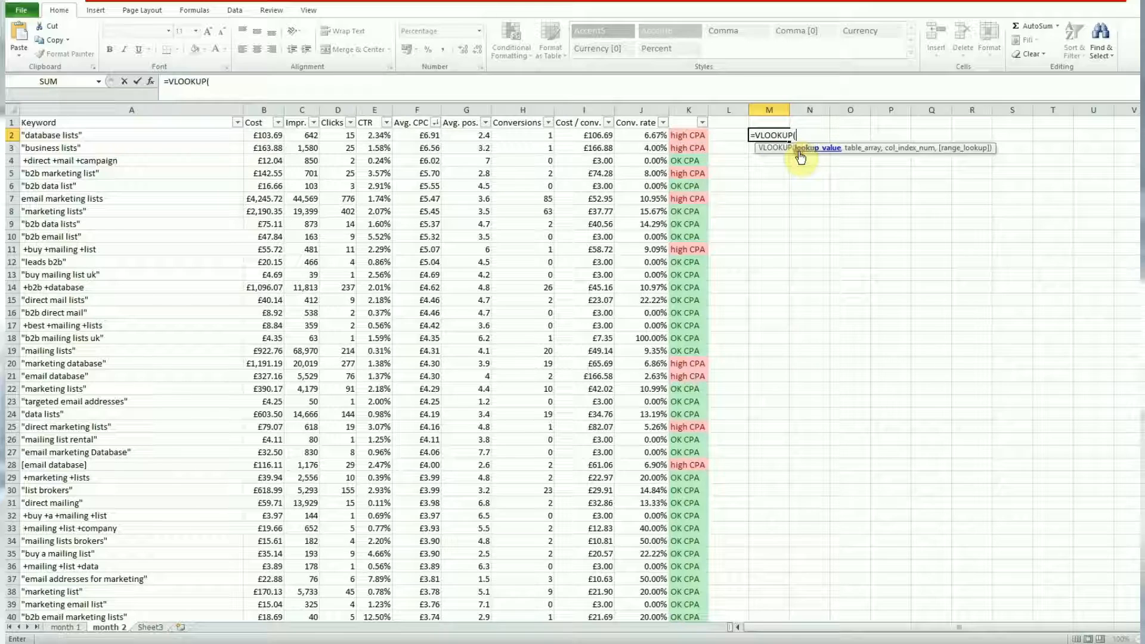
{"action": "mouse_move", "coordinate": [808, 252]}
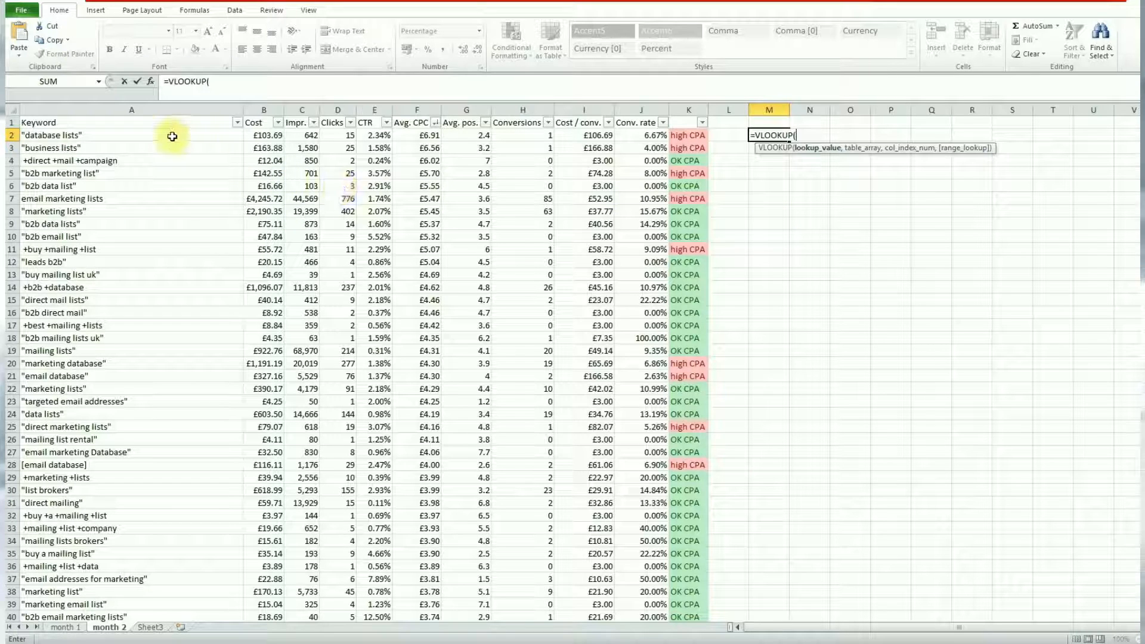
{"action": "left_click", "coordinate": [131, 136]}
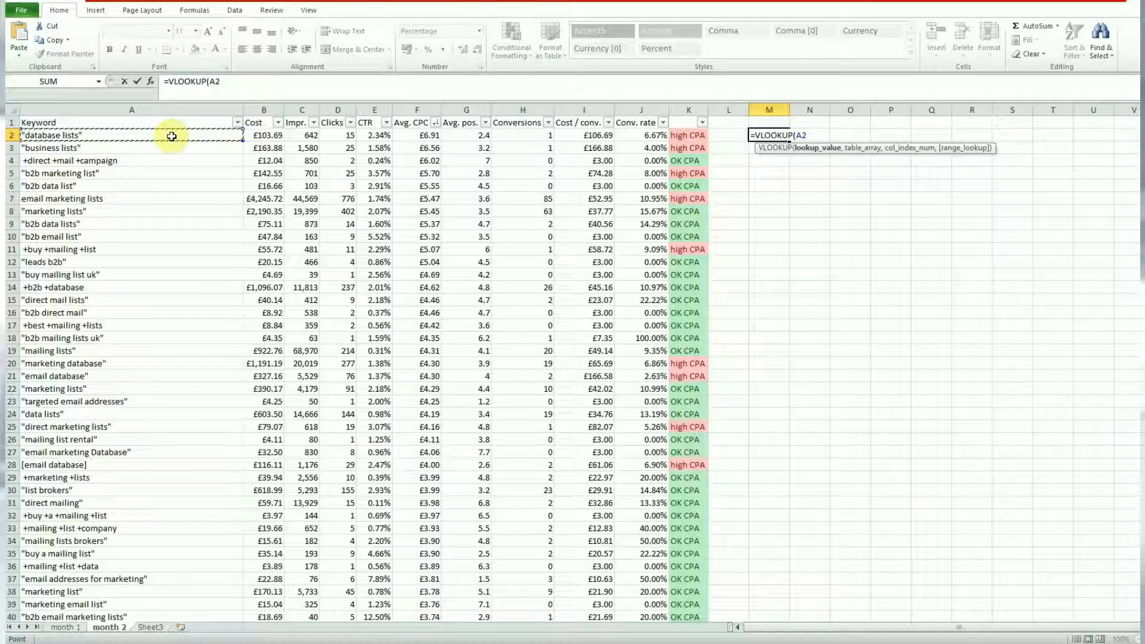
{"action": "type", "text": ","}
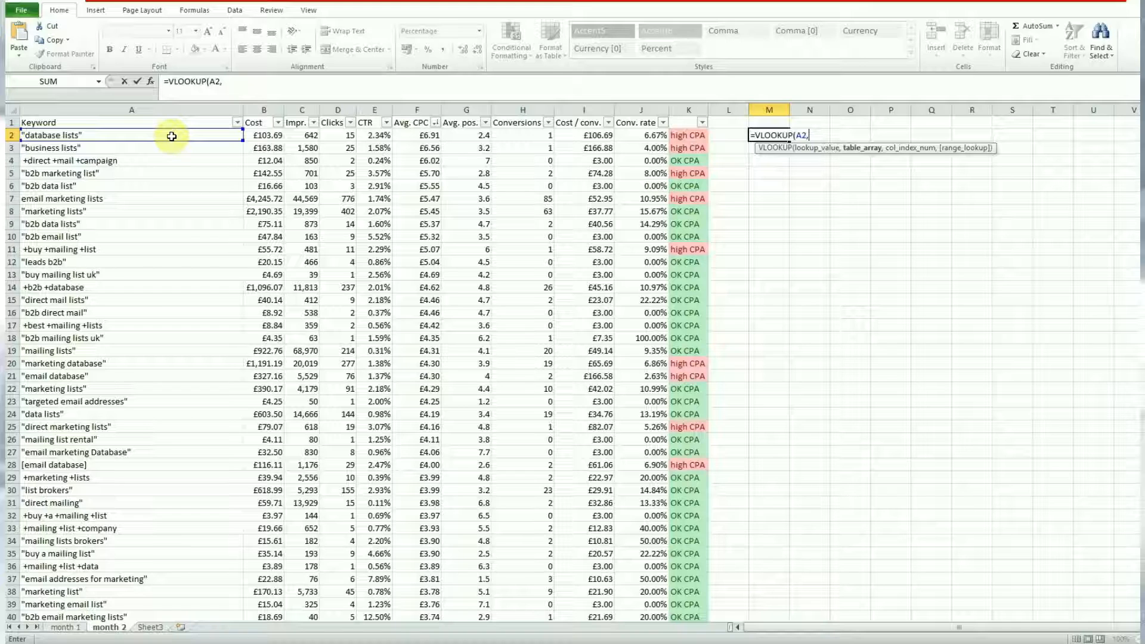
{"action": "mouse_move", "coordinate": [232, 260]}
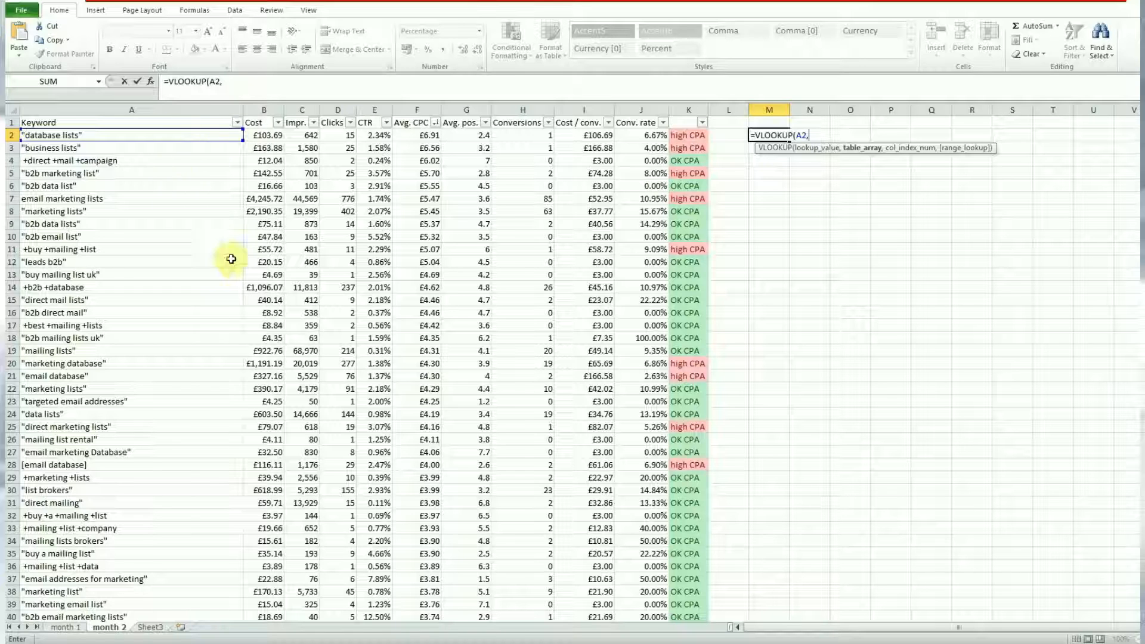
{"action": "left_click", "coordinate": [64, 627]}
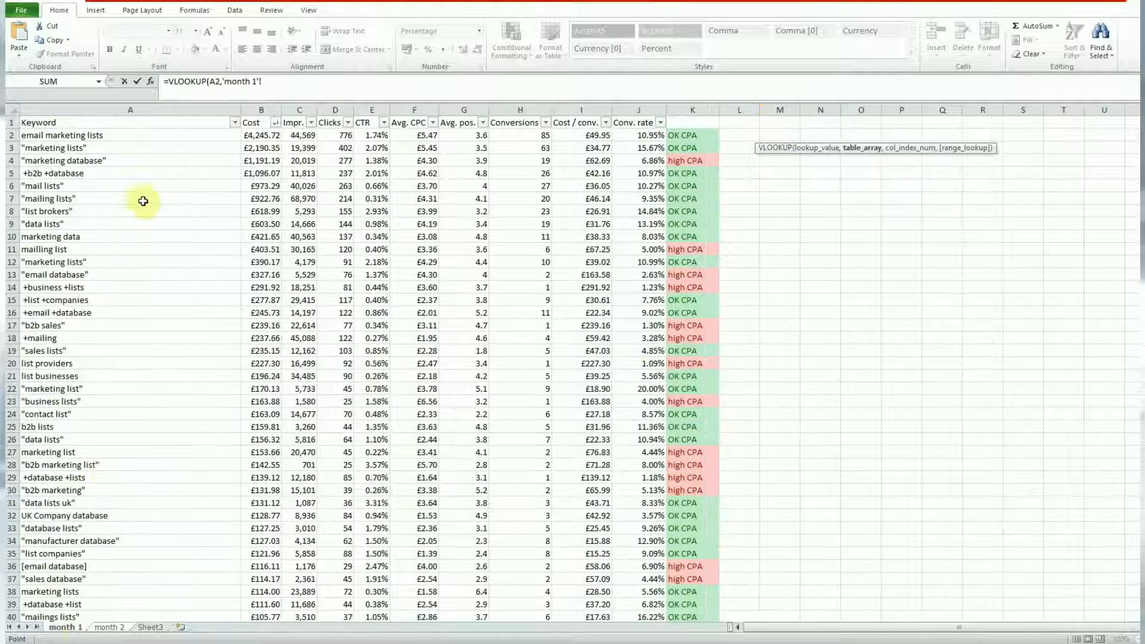
Step: Use month 1's A1:J7300 data as the lookup table for M2's formula
{"action": "left_click", "coordinate": [129, 121]}
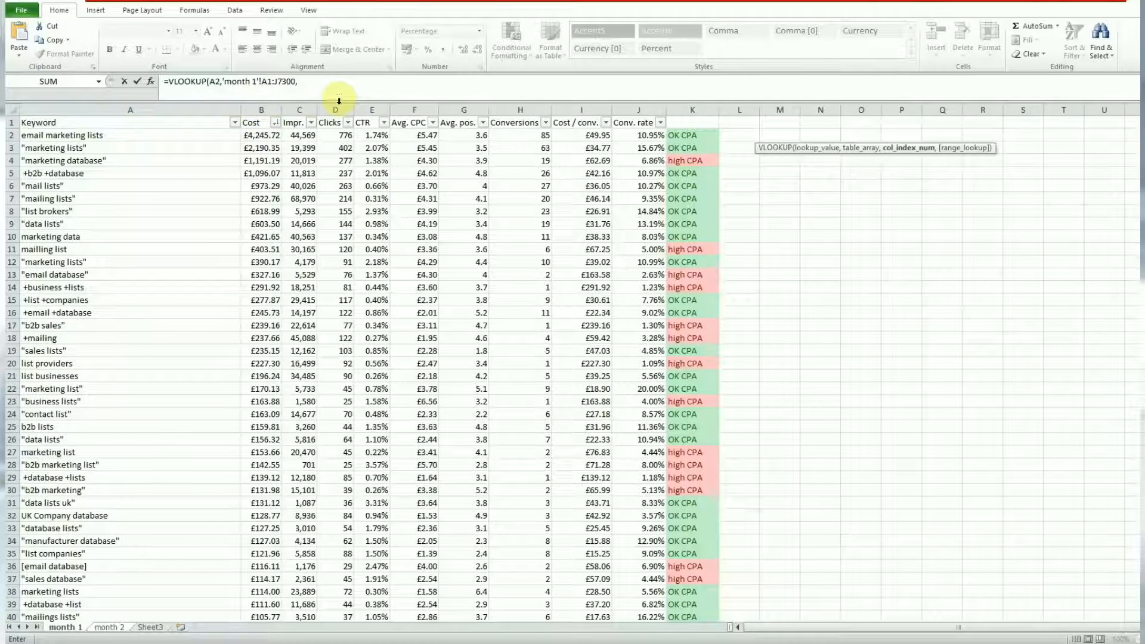
{"action": "mouse_move", "coordinate": [512, 101]}
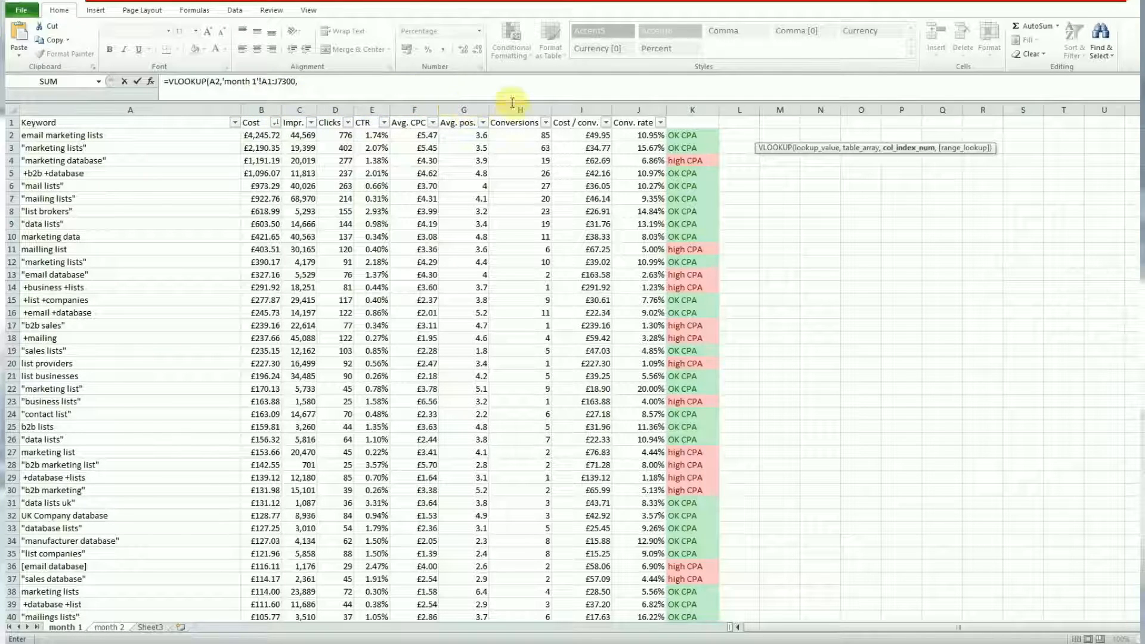
{"action": "mouse_move", "coordinate": [624, 106]}
{"action": "type", "text": "10"}
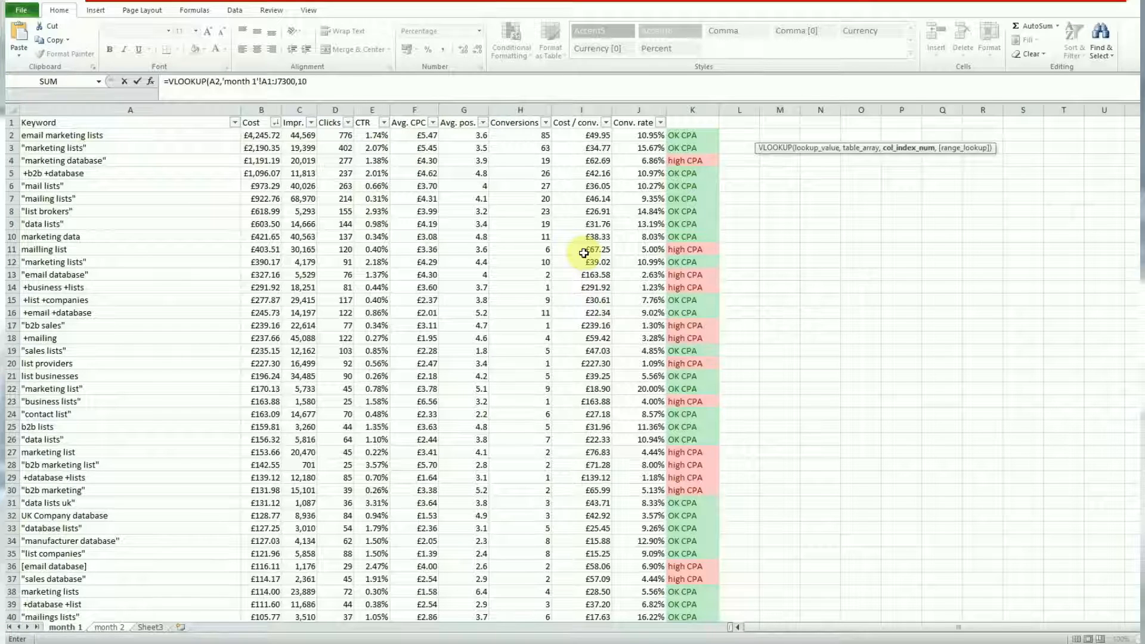
{"action": "type", "text": ","}
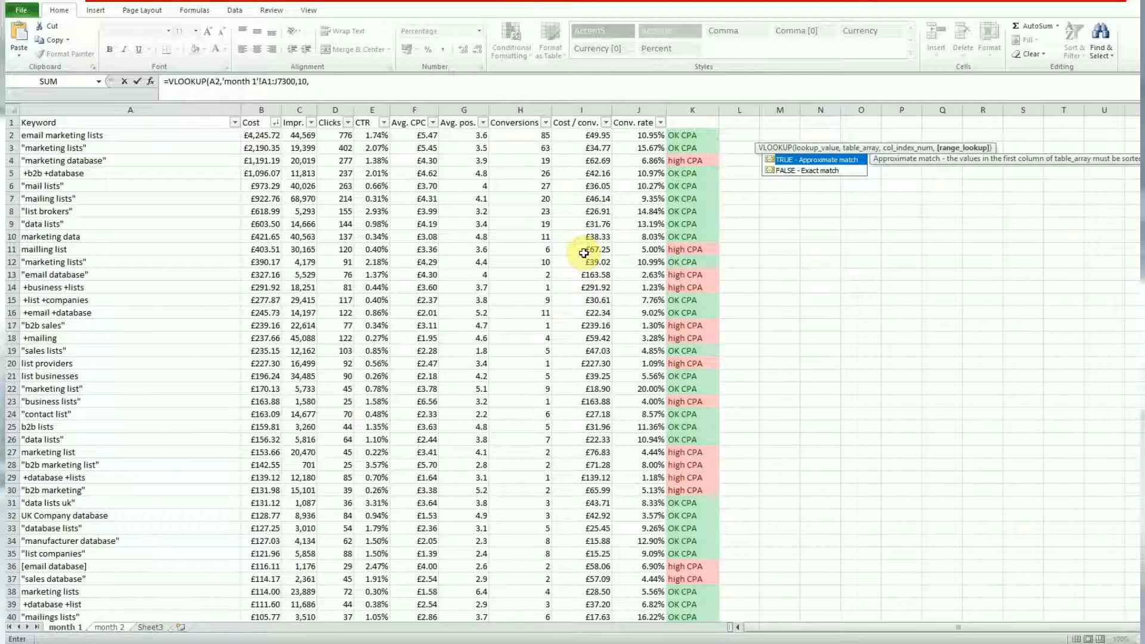
{"action": "mouse_move", "coordinate": [815, 205]}
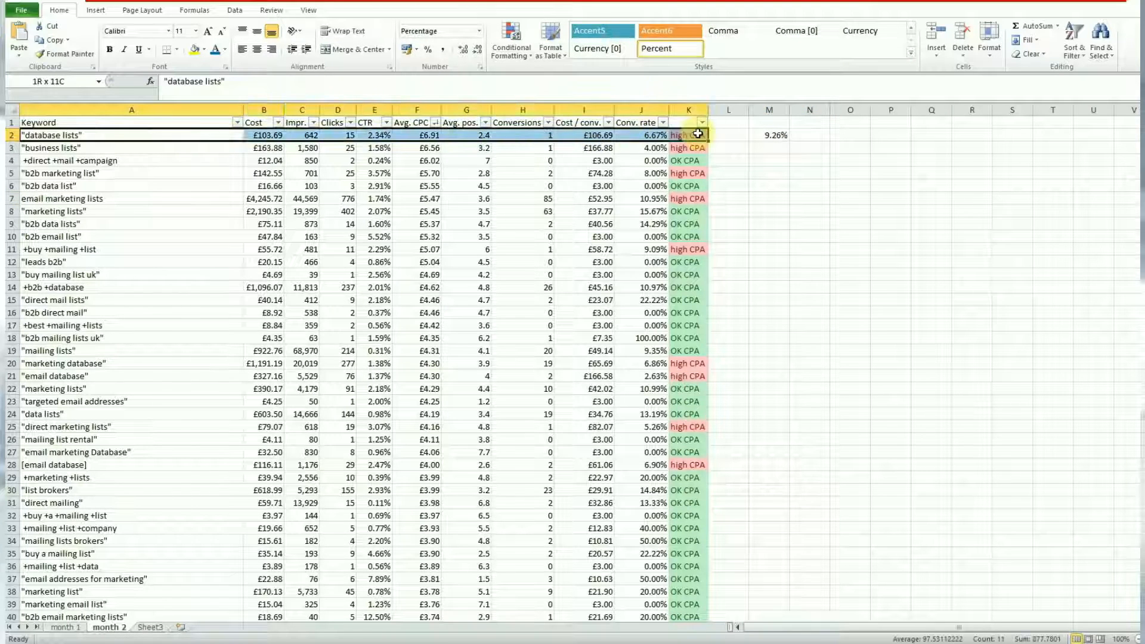
Step: Return to the month 1 sheet to verify the 9.26% result
{"action": "left_click", "coordinate": [769, 136]}
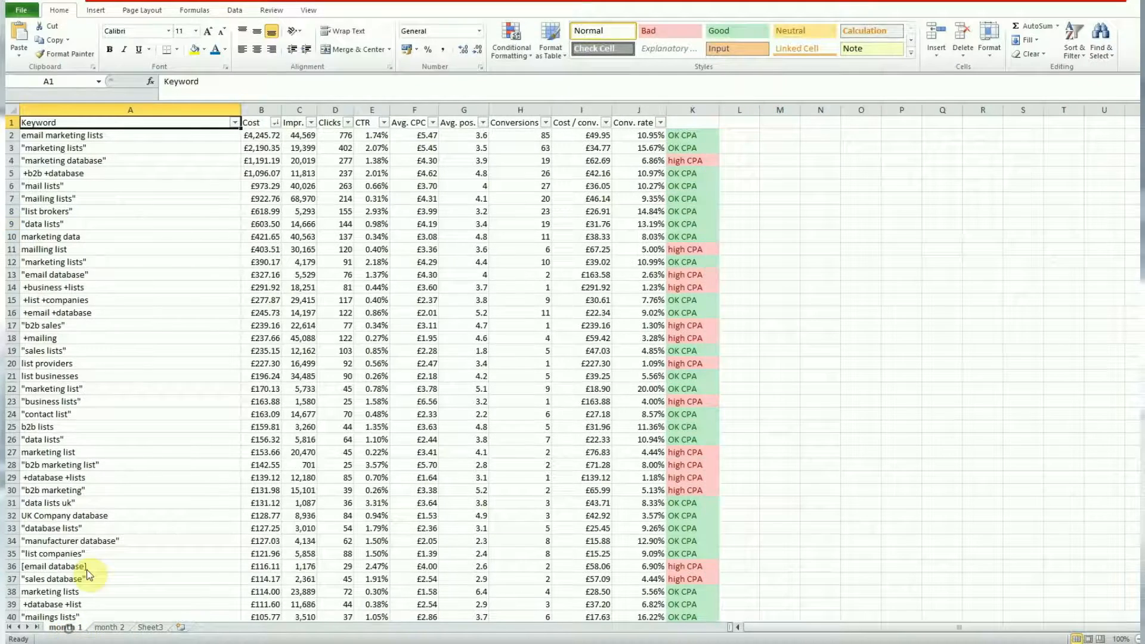
Step: Find 'database lists' in month 1's Keyword column, then inspect M2's lookup on month 2
{"action": "left_click", "coordinate": [130, 109]}
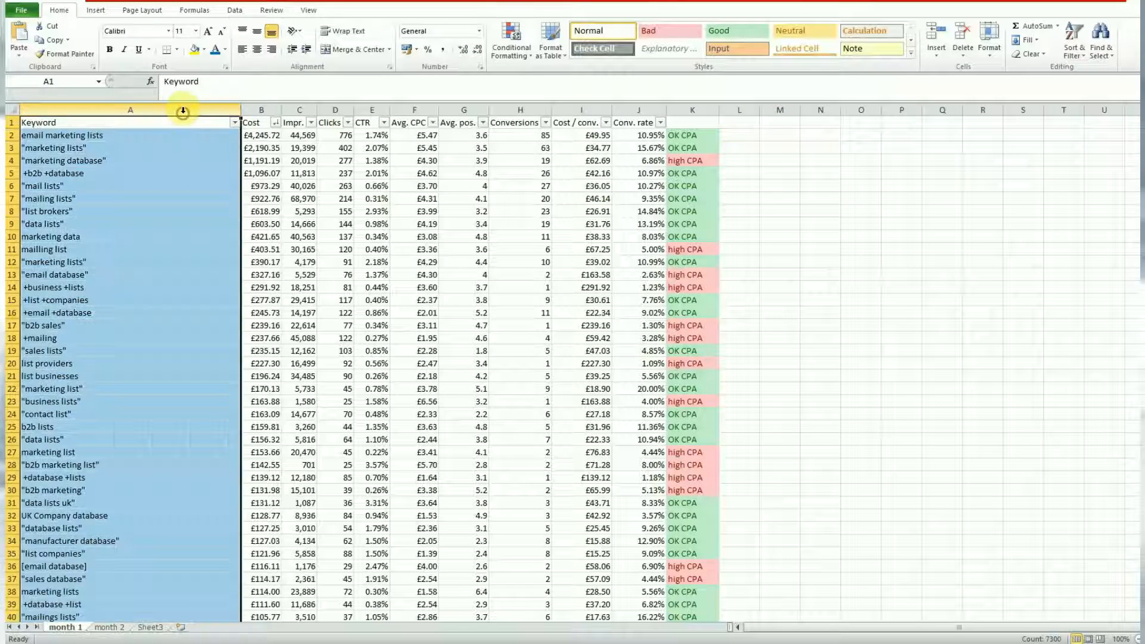
{"action": "key", "text": "ctrl+f"}
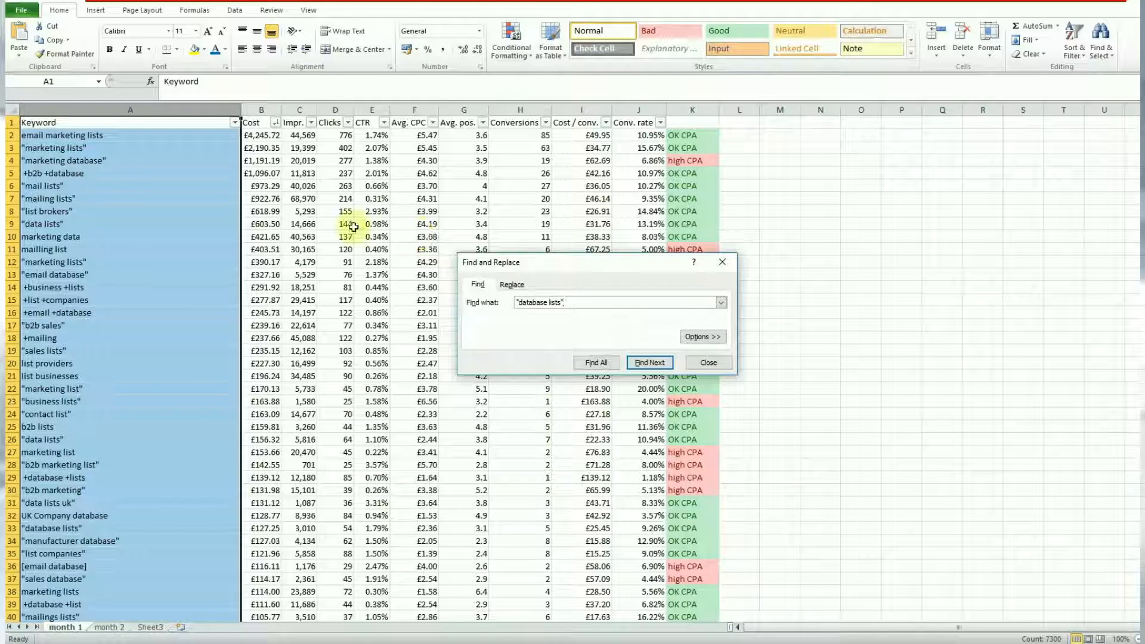
{"action": "left_click", "coordinate": [648, 362]}
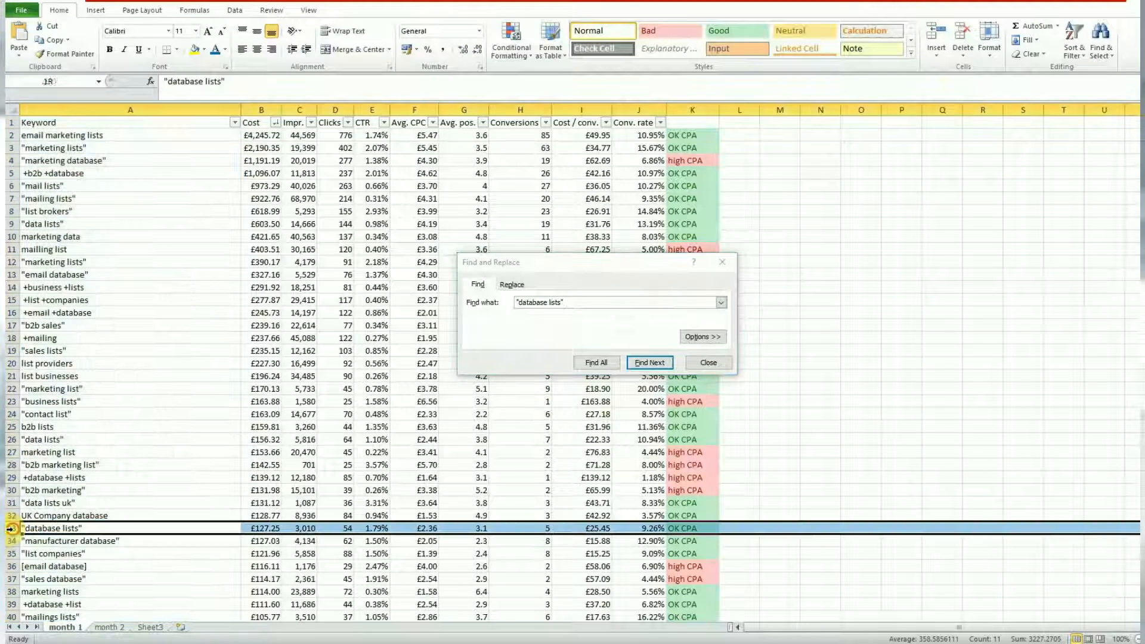
{"action": "left_click", "coordinate": [649, 362]}
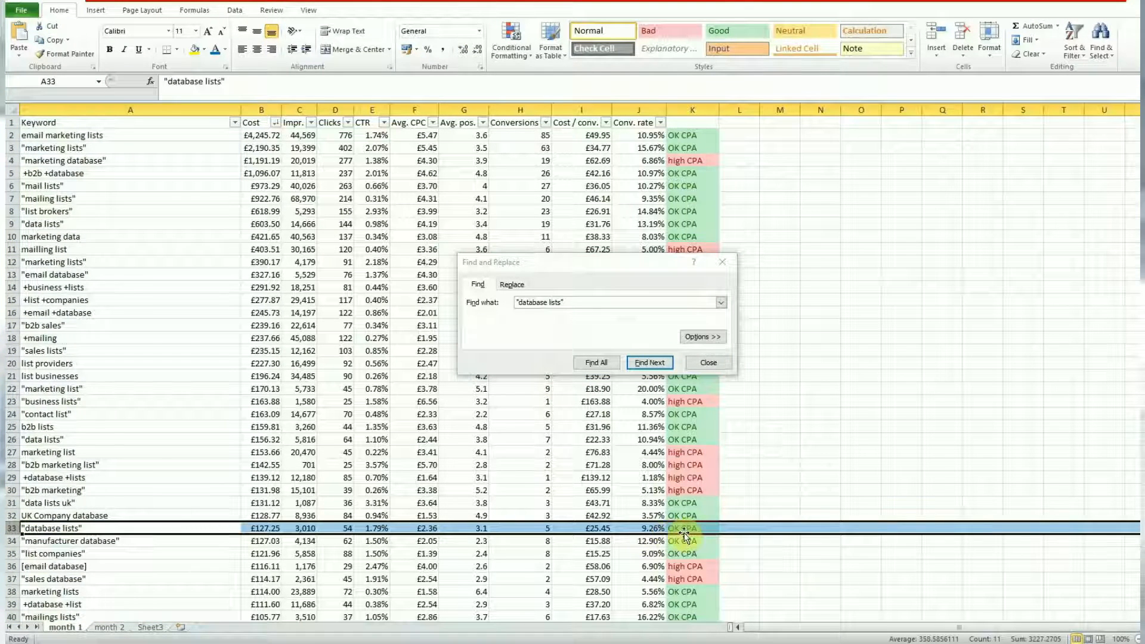
{"action": "left_click", "coordinate": [707, 363]}
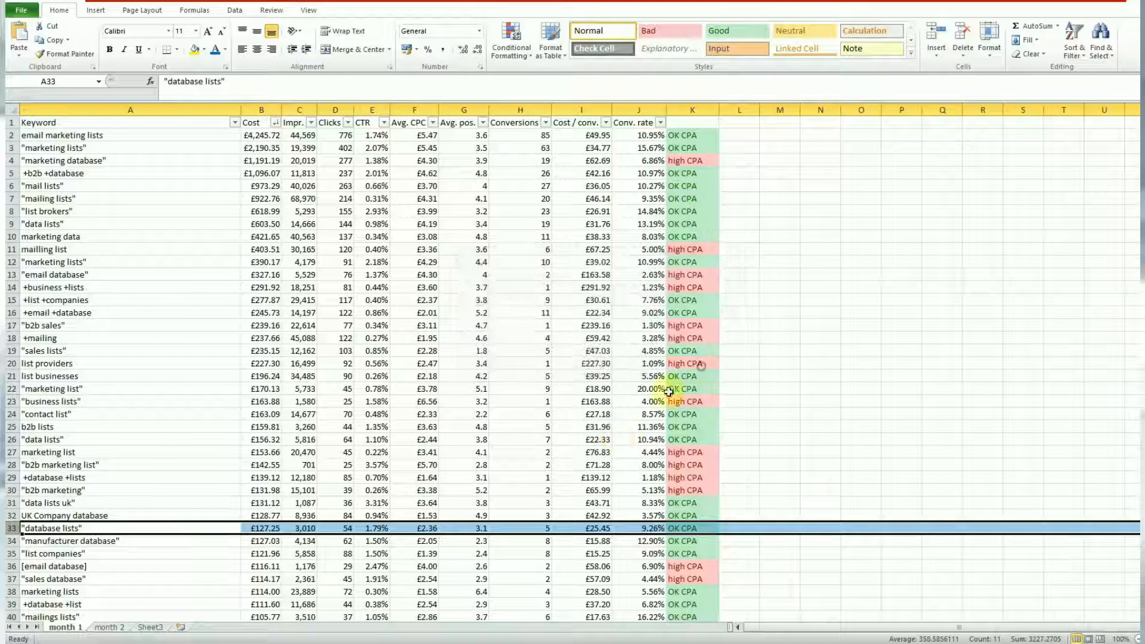
{"action": "left_click", "coordinate": [108, 628]}
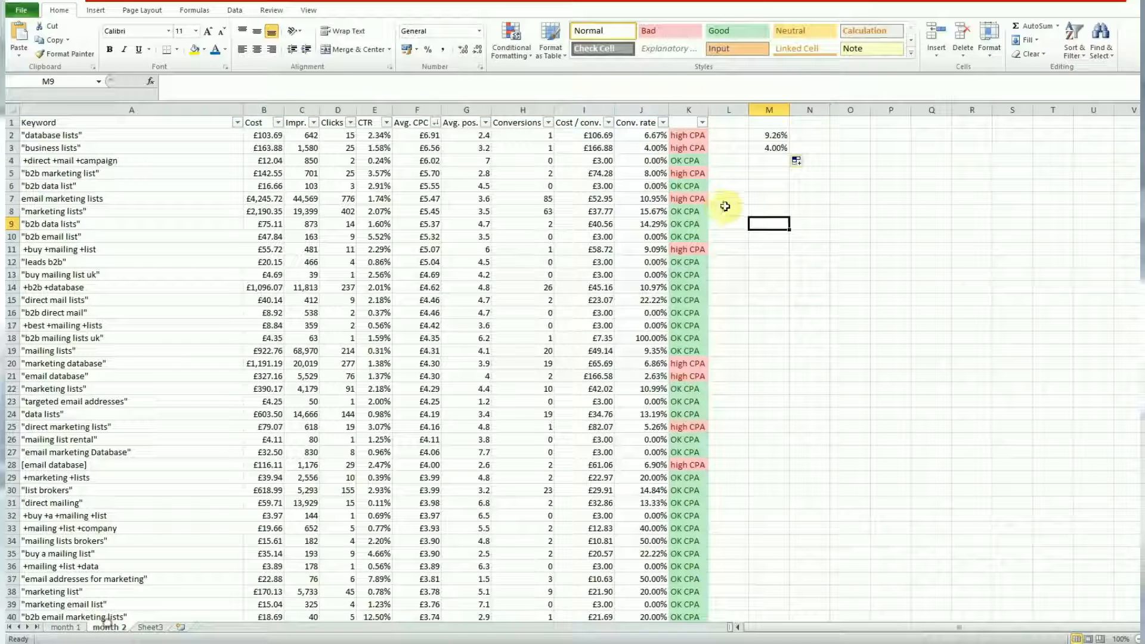
{"action": "left_click", "coordinate": [768, 135]}
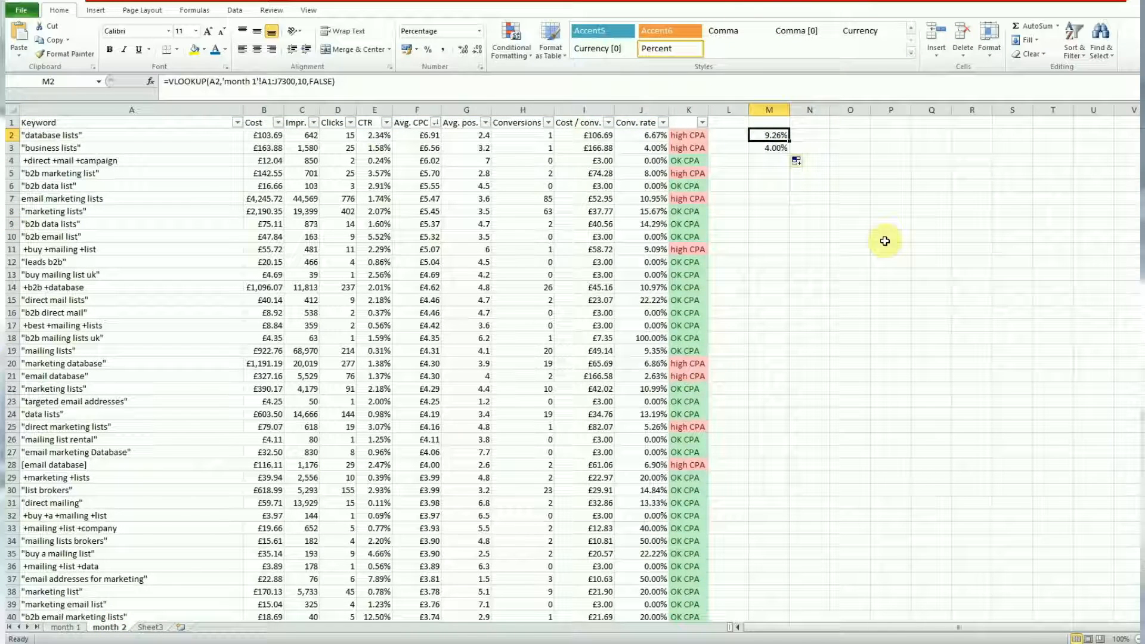